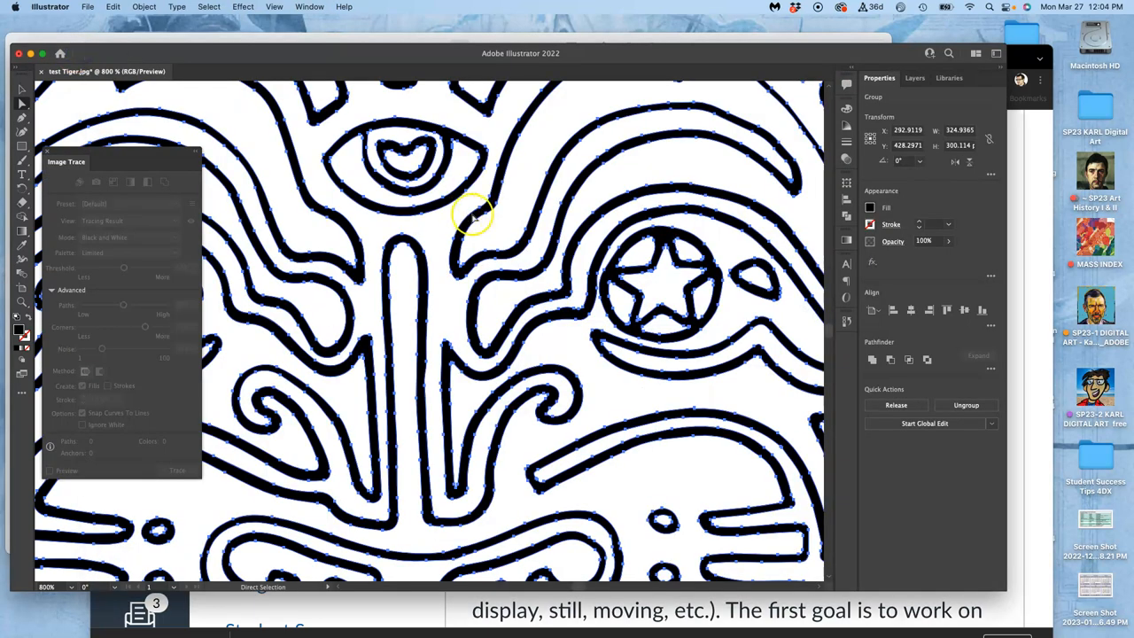
pyautogui.moveTo(487, 233)
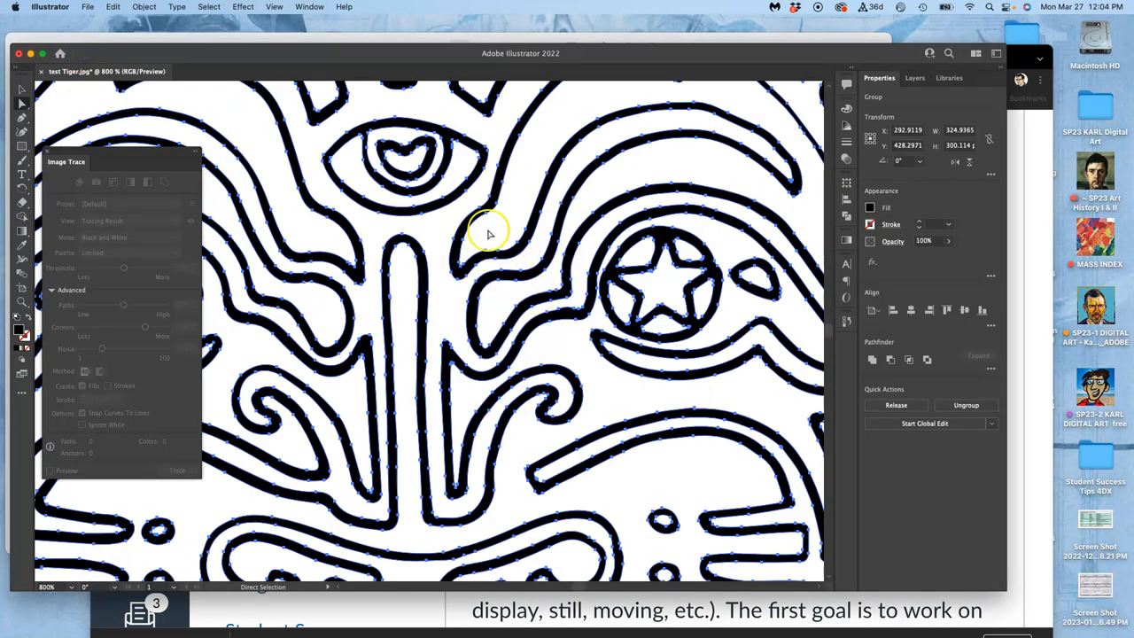
pyautogui.moveTo(412, 288)
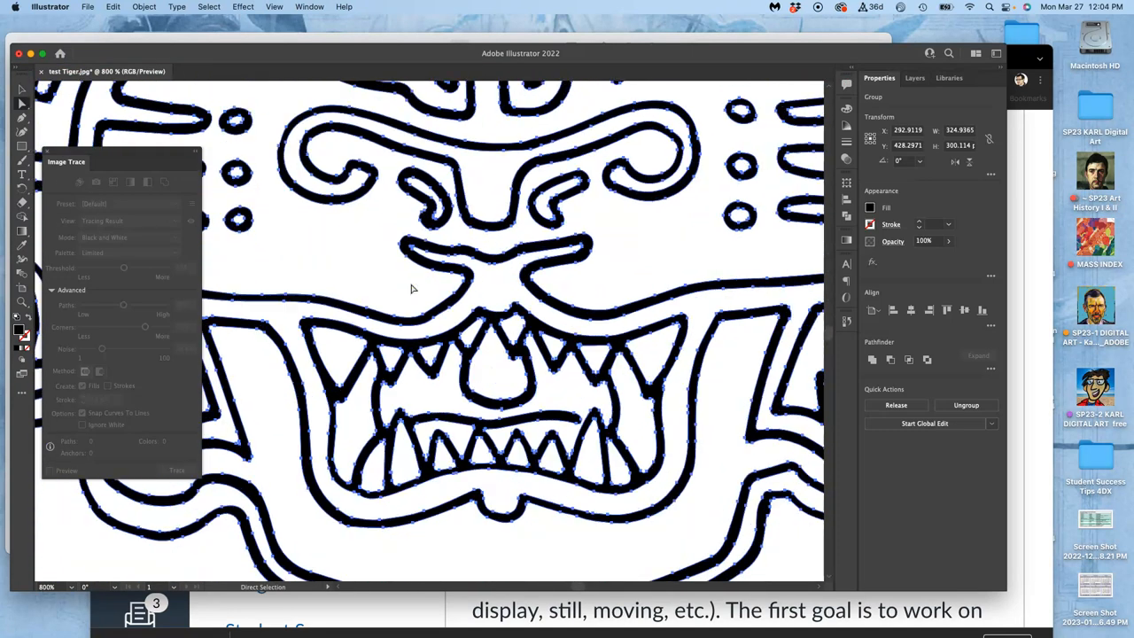
# Save the tiger locally as Illustrator EPS 'Black Line Art Tiger', accepting the EPS options.
pyautogui.scroll(-3)
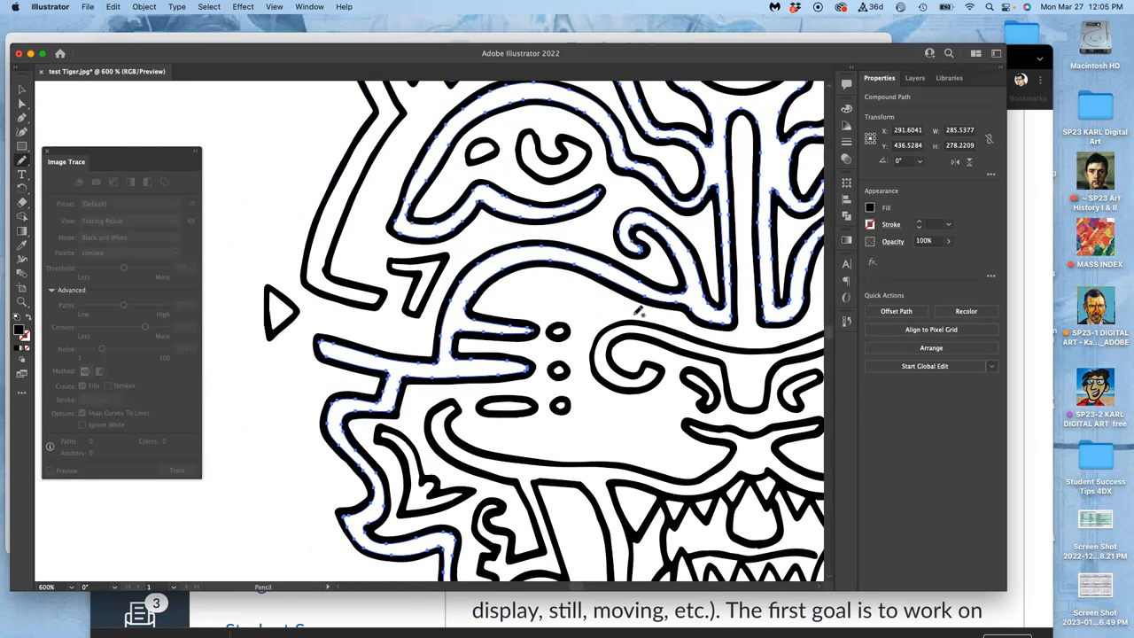
pyautogui.scroll(-3)
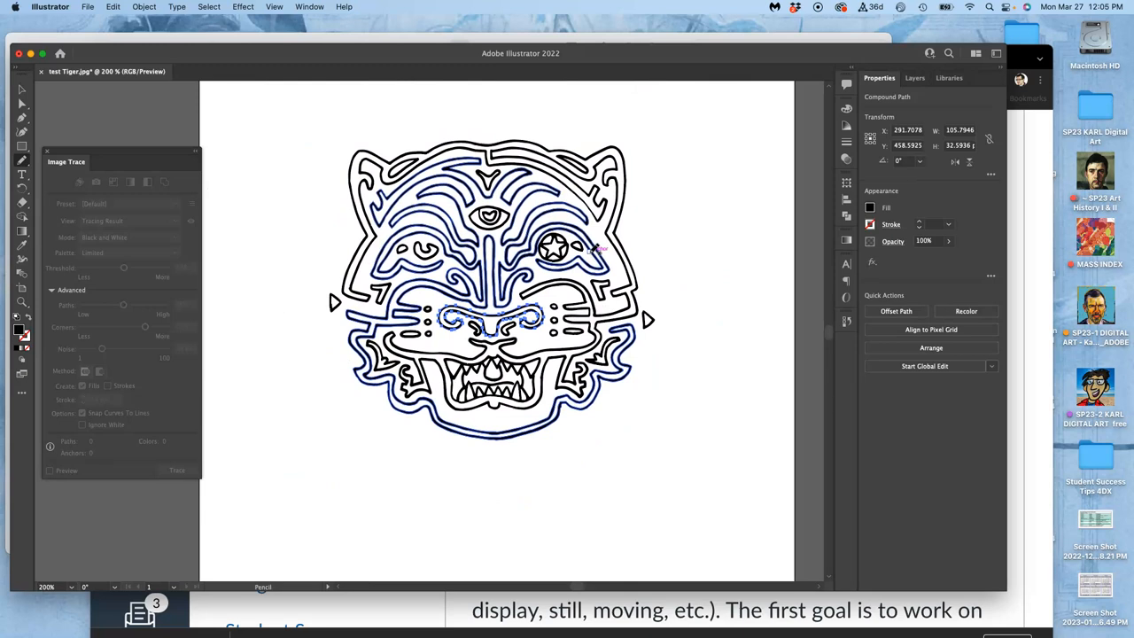
pyautogui.moveTo(341, 131)
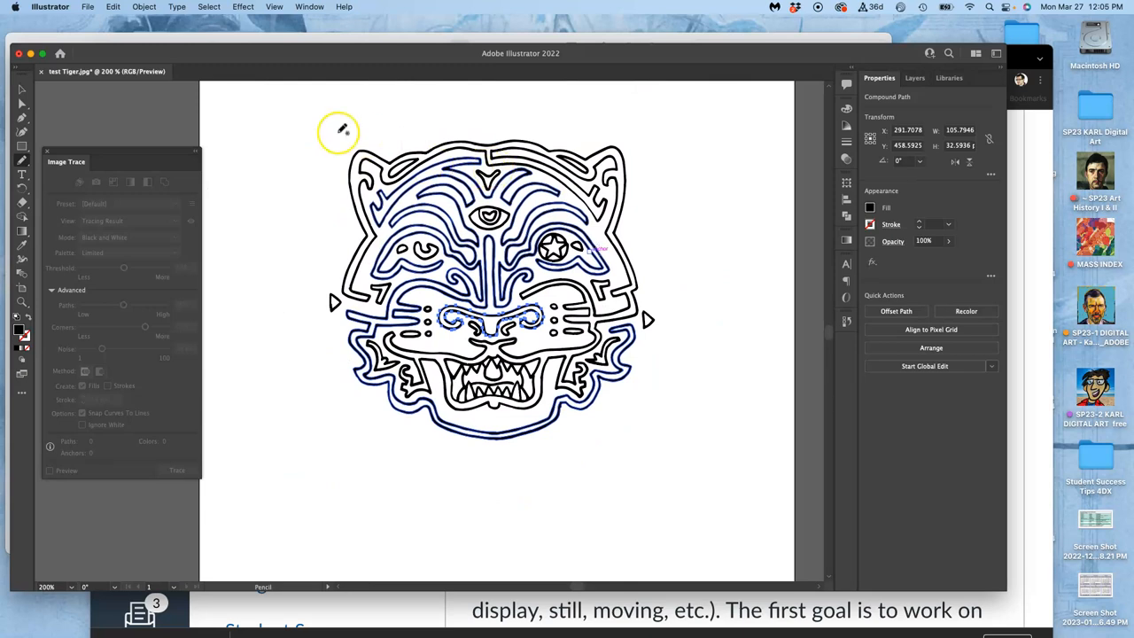
pyautogui.click(88, 6)
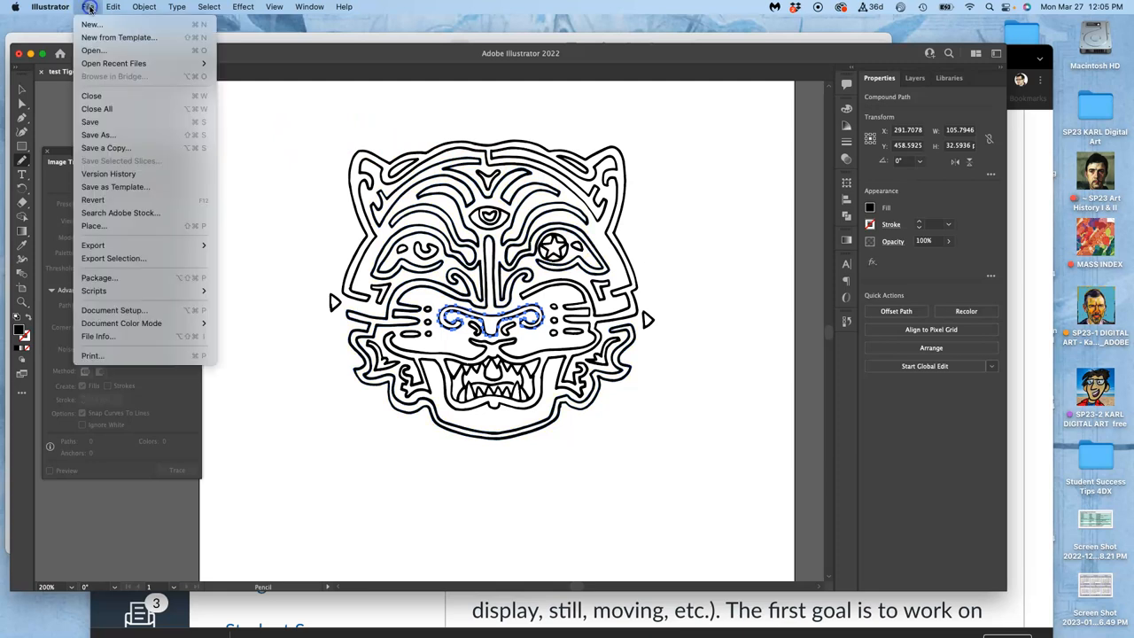
pyautogui.moveTo(97, 135)
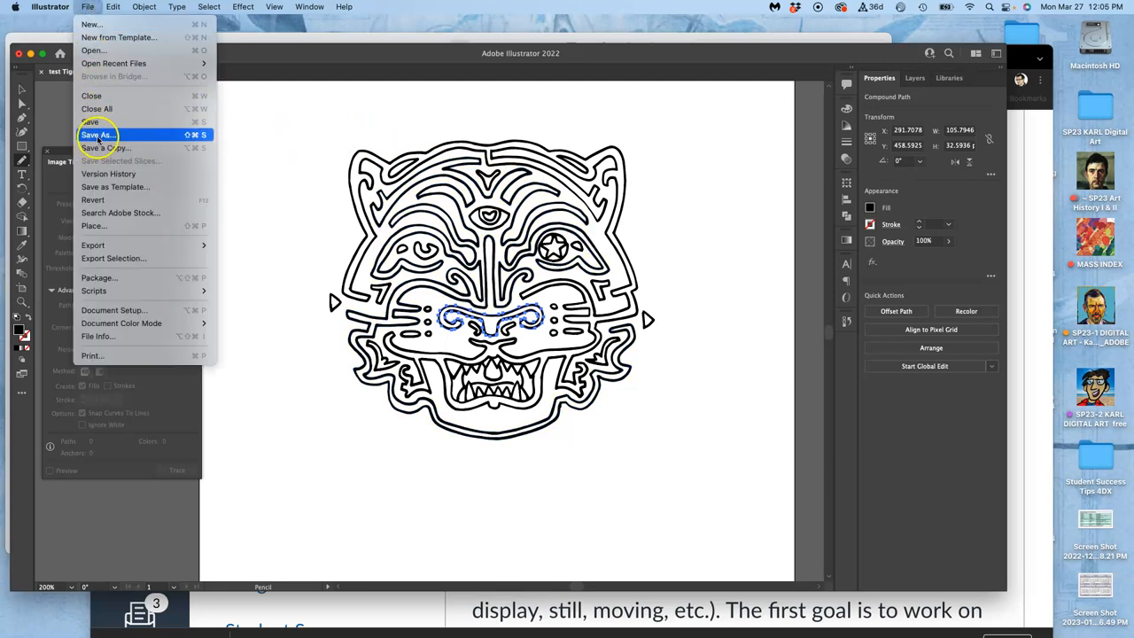
pyautogui.click(96, 134)
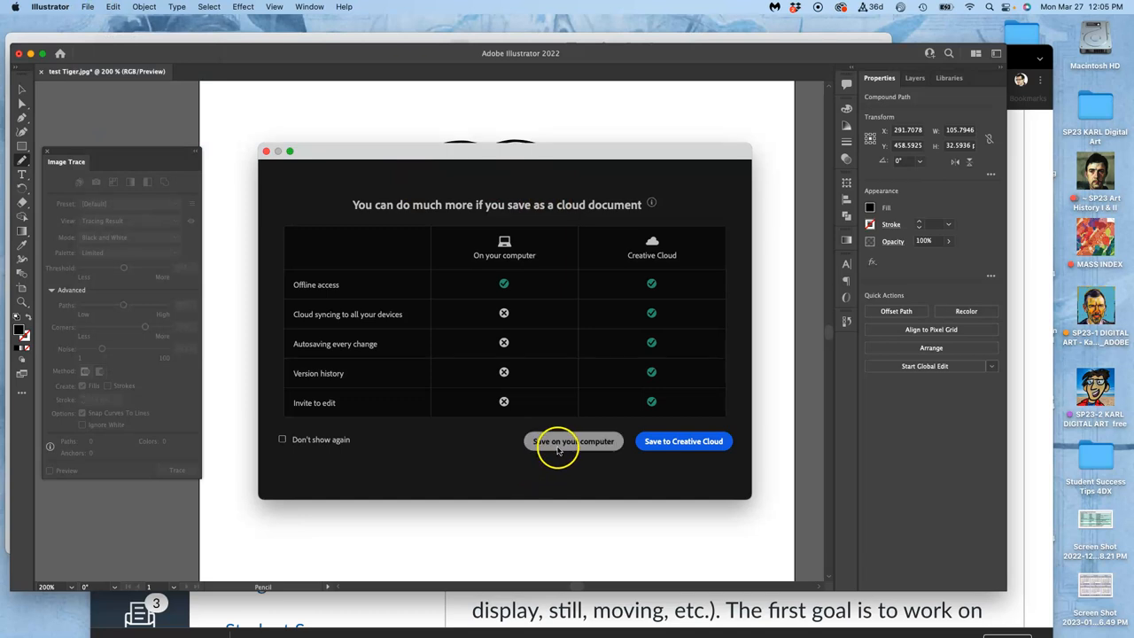
pyautogui.click(573, 441)
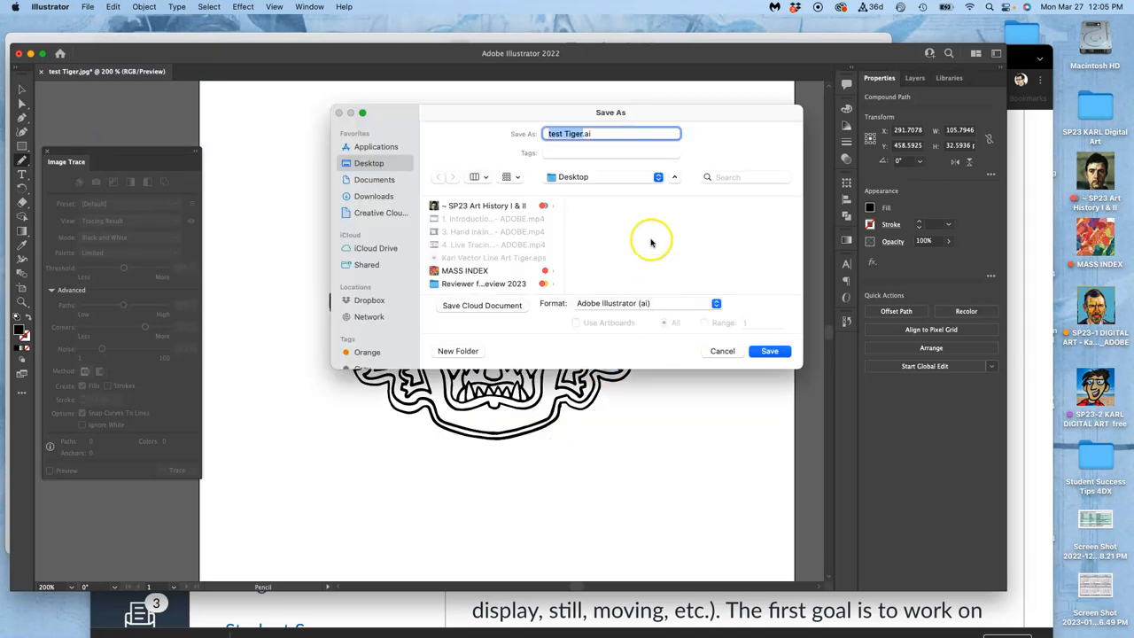
pyautogui.moveTo(609, 182)
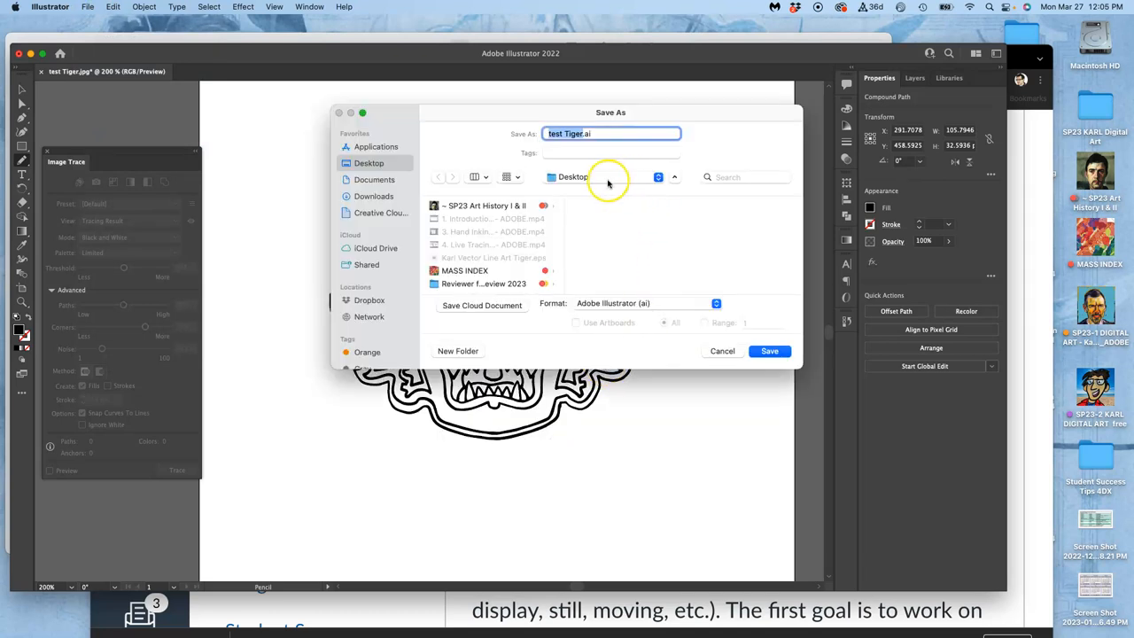
pyautogui.click(645, 304)
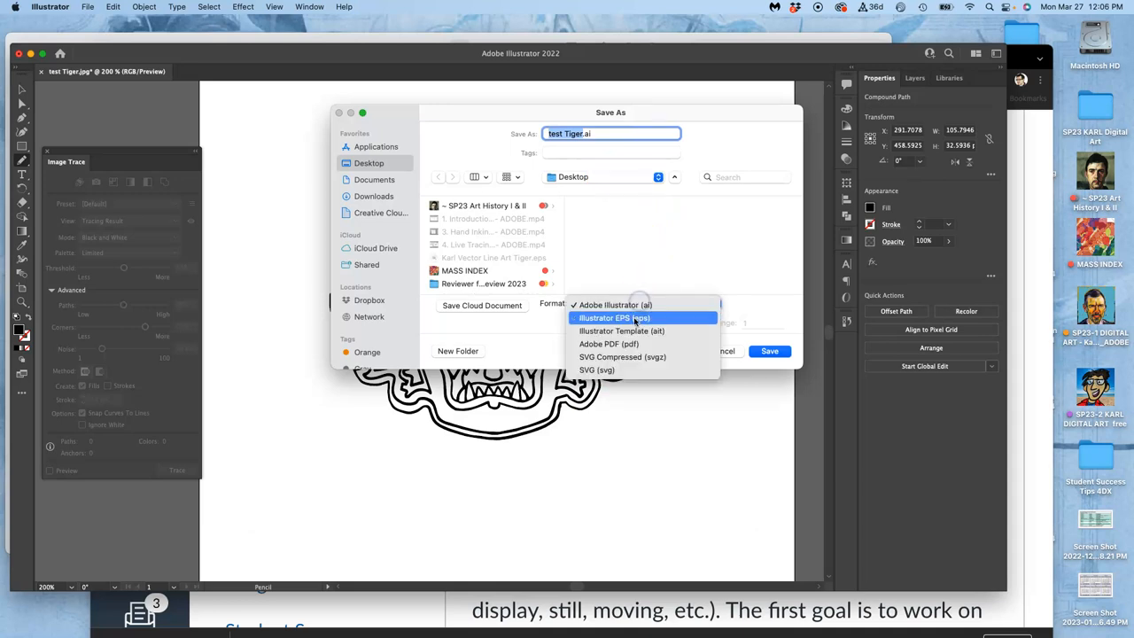
pyautogui.click(613, 317)
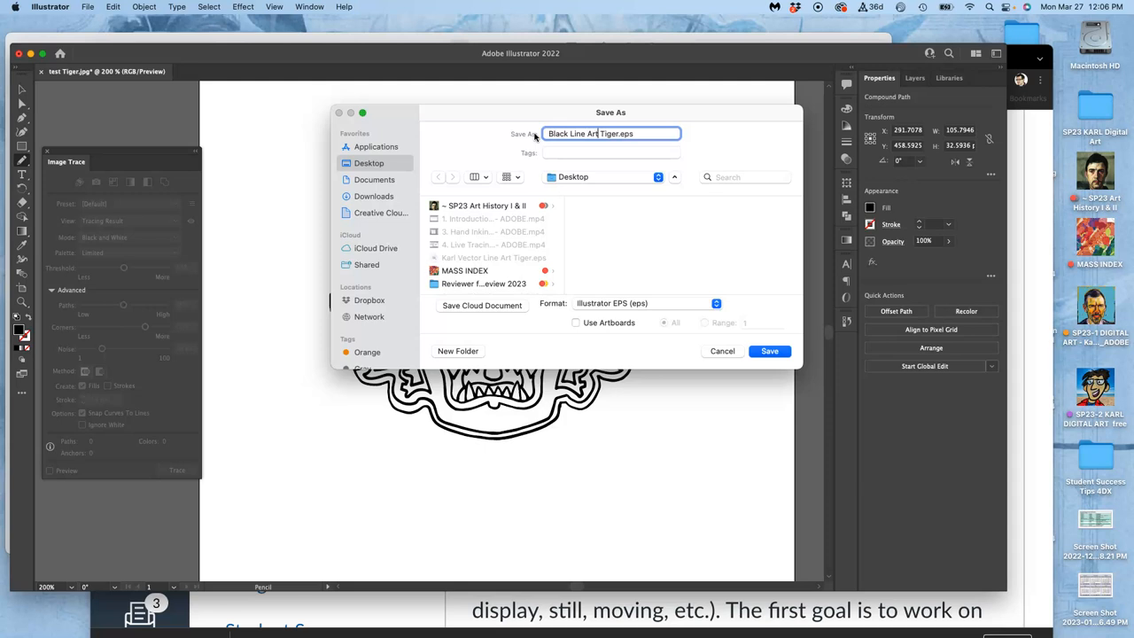
pyautogui.click(769, 350)
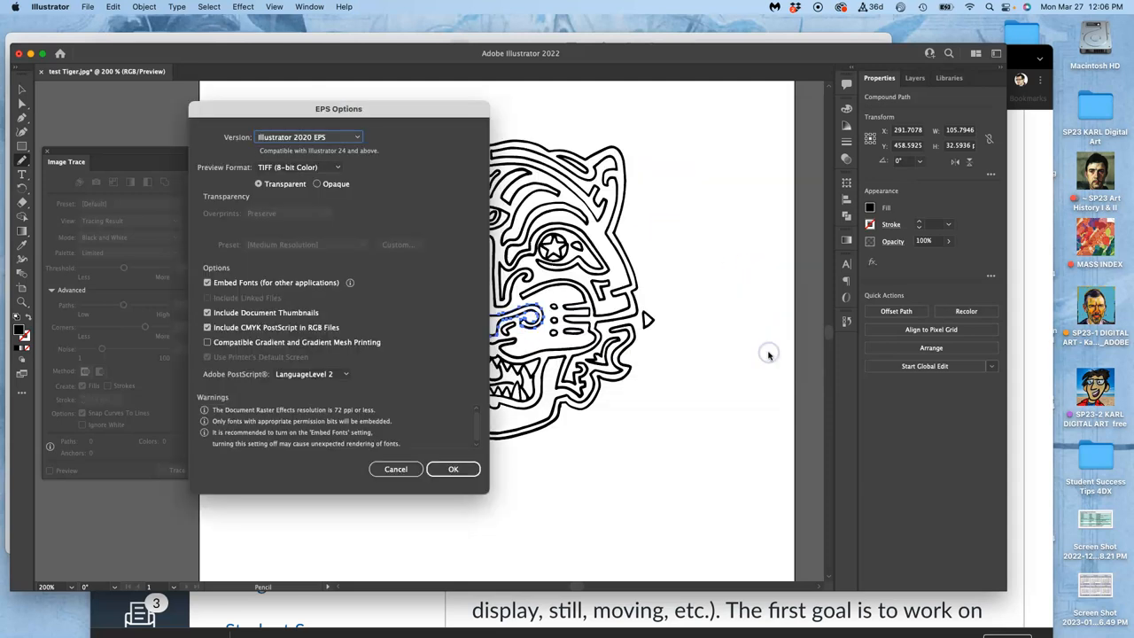
pyautogui.click(453, 468)
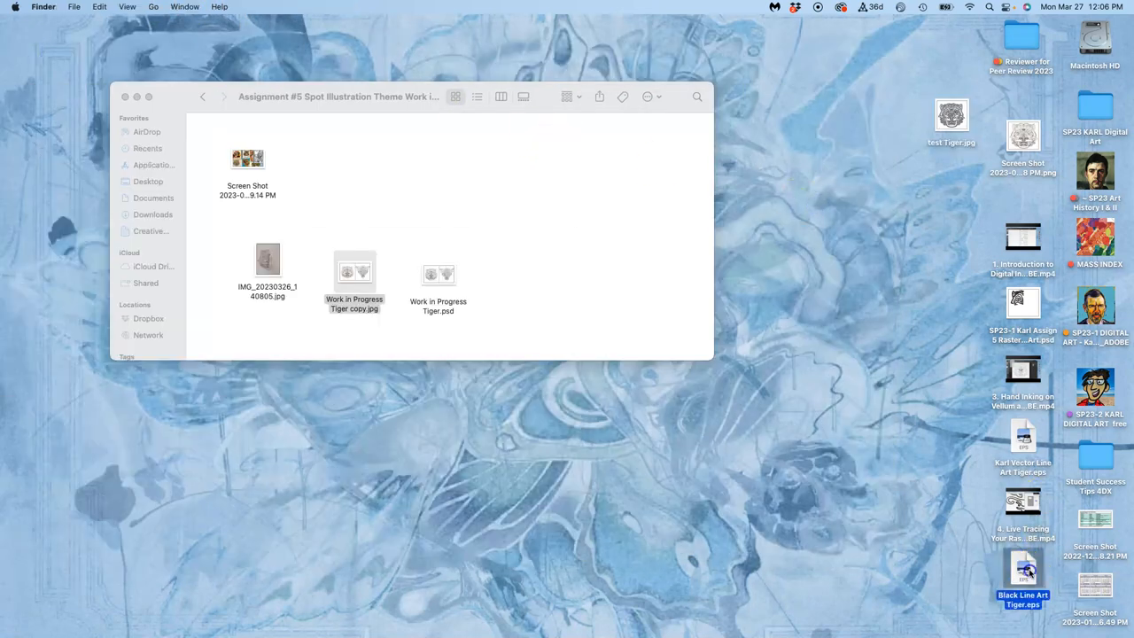
# Move the Black Line Art Tiger.eps icon away from the other desktop icons.
pyautogui.doubleClick(1022, 434)
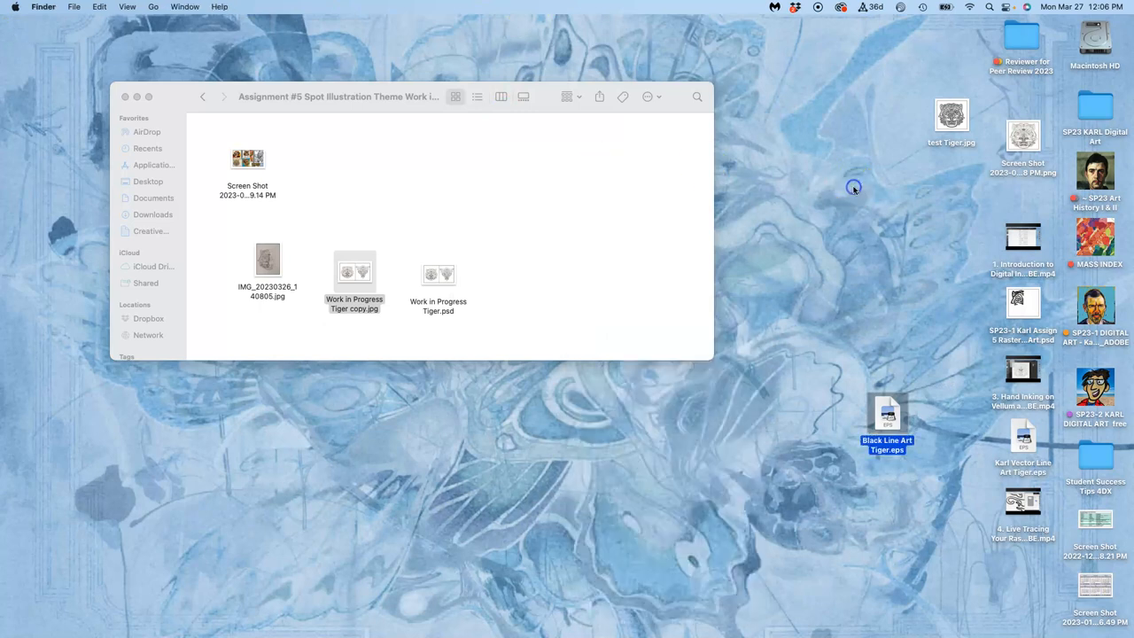
pyautogui.moveTo(13, 206)
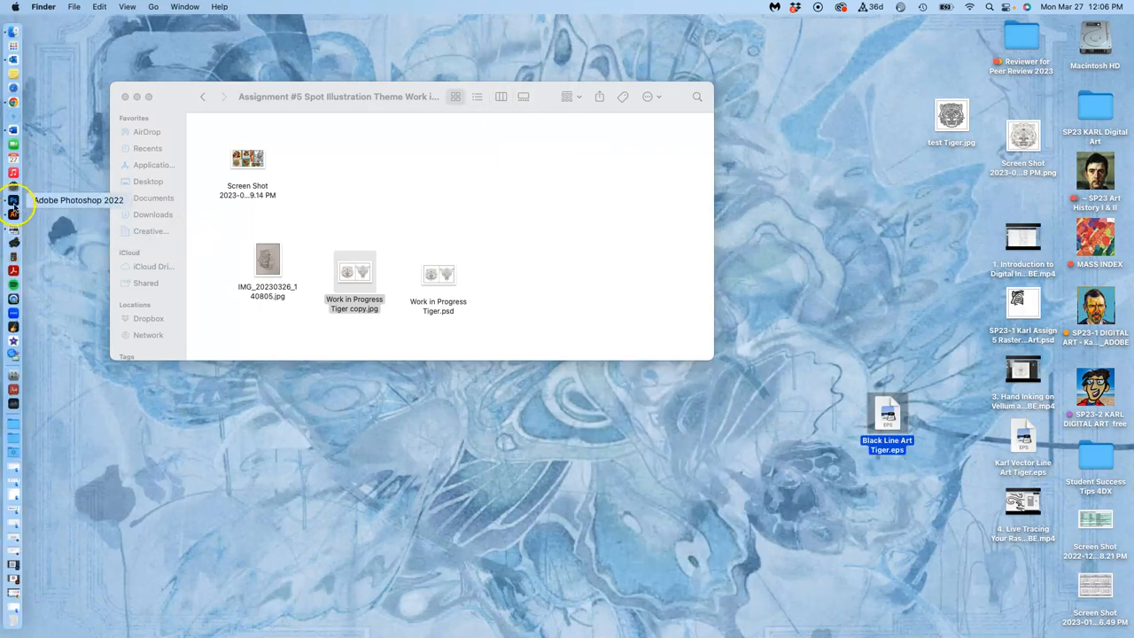
# Create a new Photoshop document 11 in wide, 14 in high at 350 ppi.
pyautogui.click(13, 204)
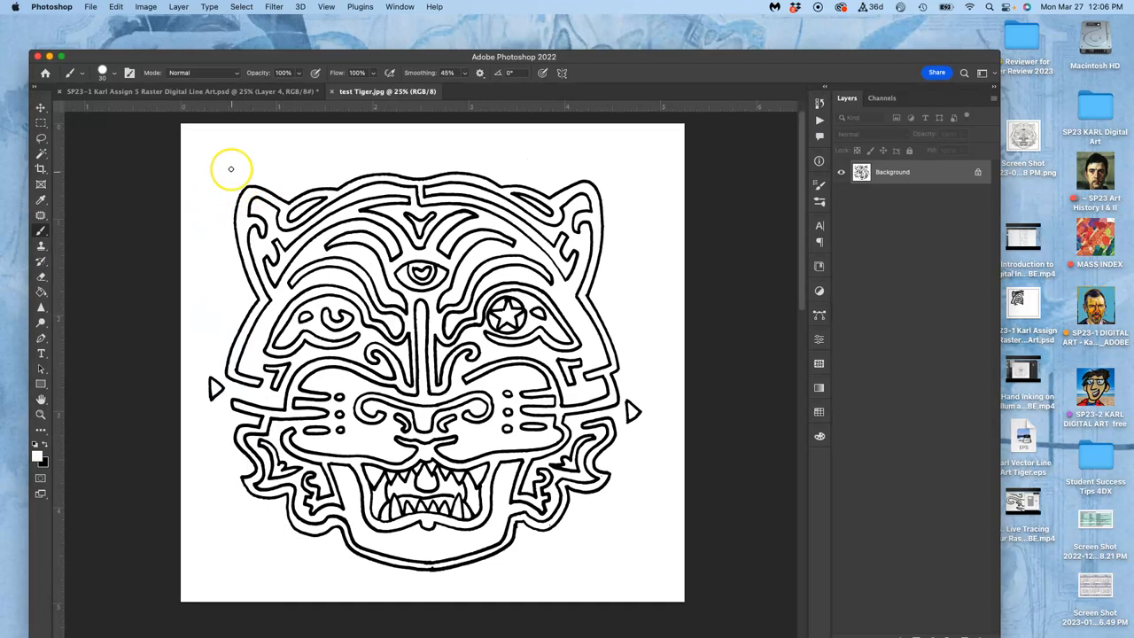
pyautogui.moveTo(332, 62)
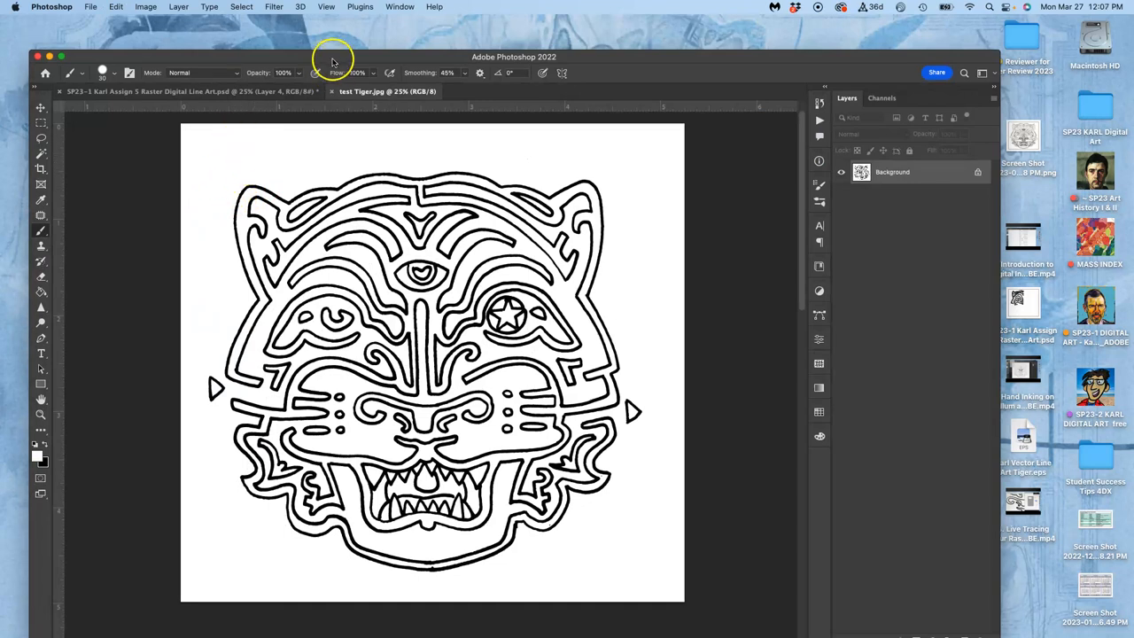
pyautogui.click(91, 7)
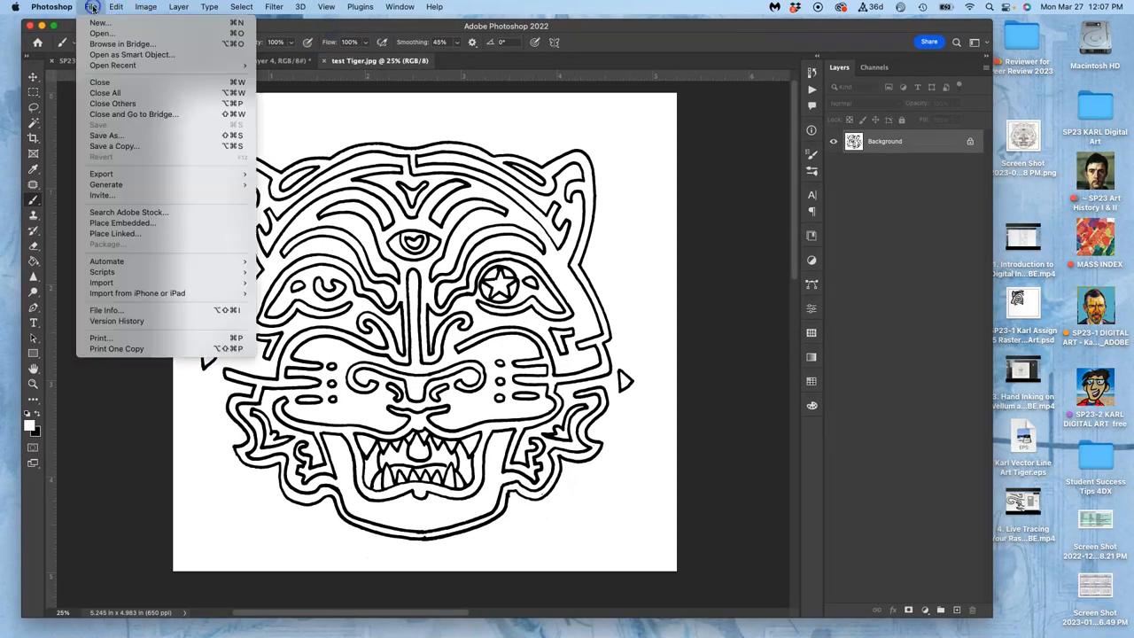
pyautogui.click(99, 22)
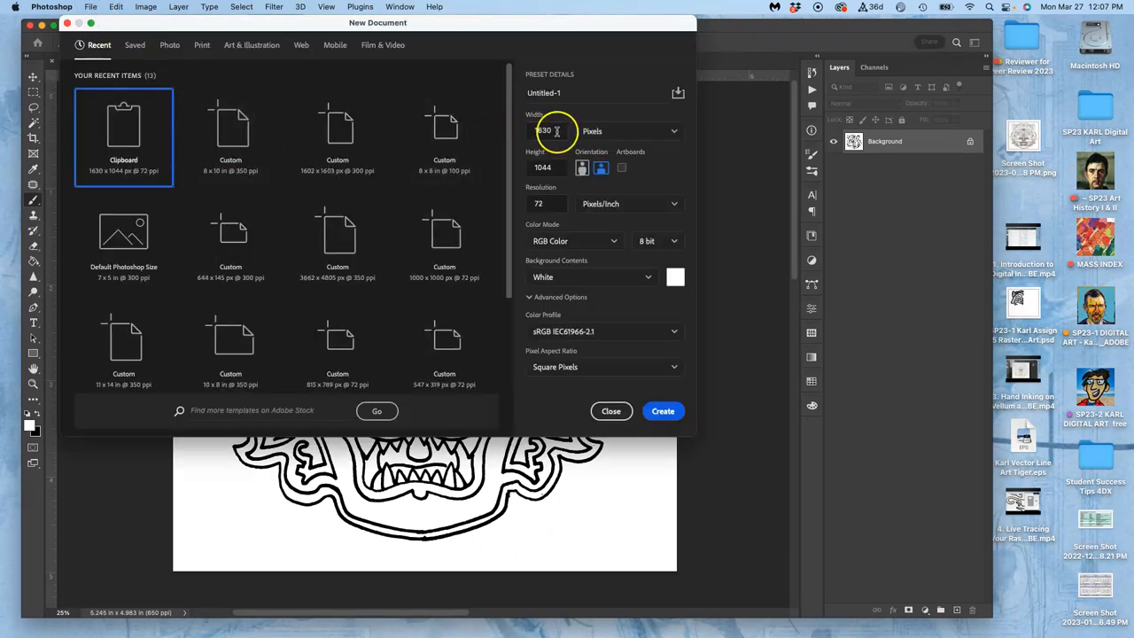
pyautogui.write('11')
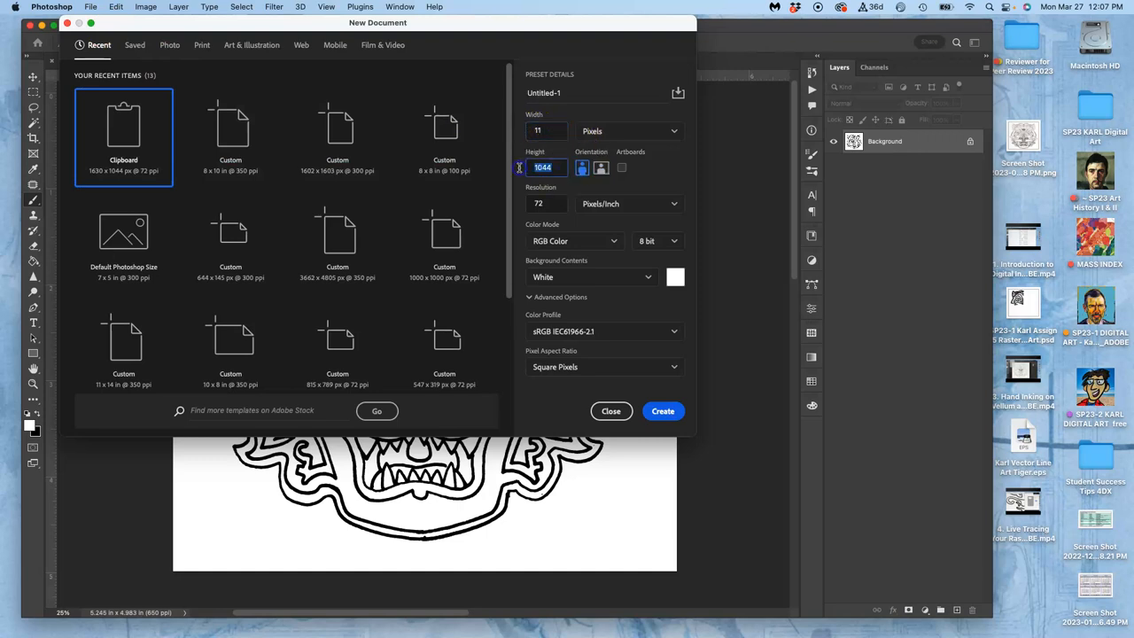
pyautogui.click(629, 131)
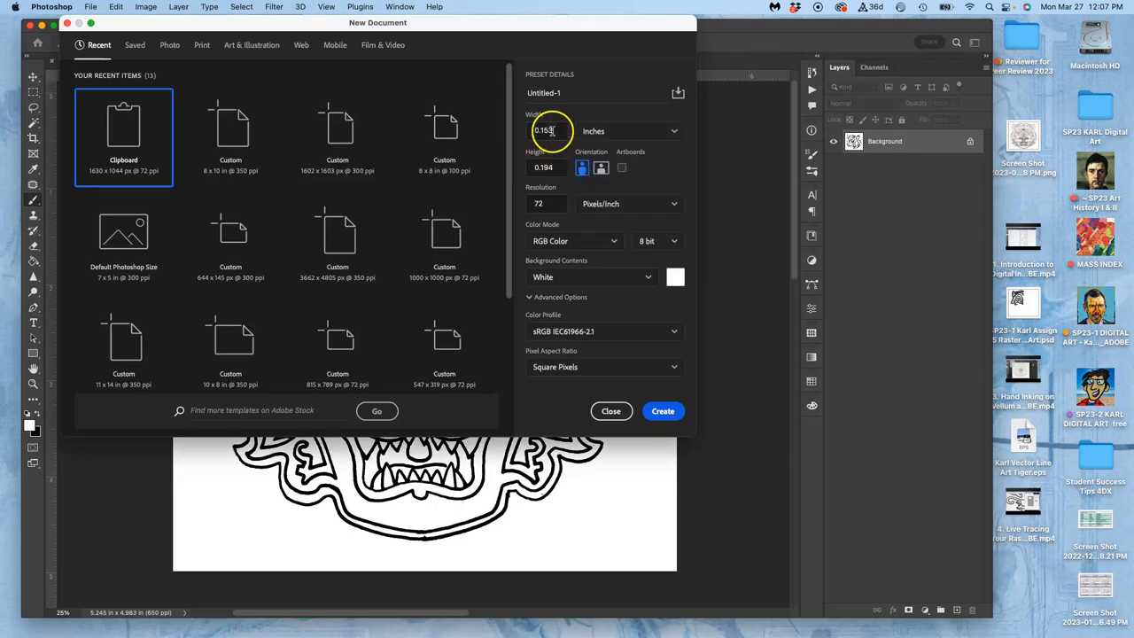
pyautogui.write('11')
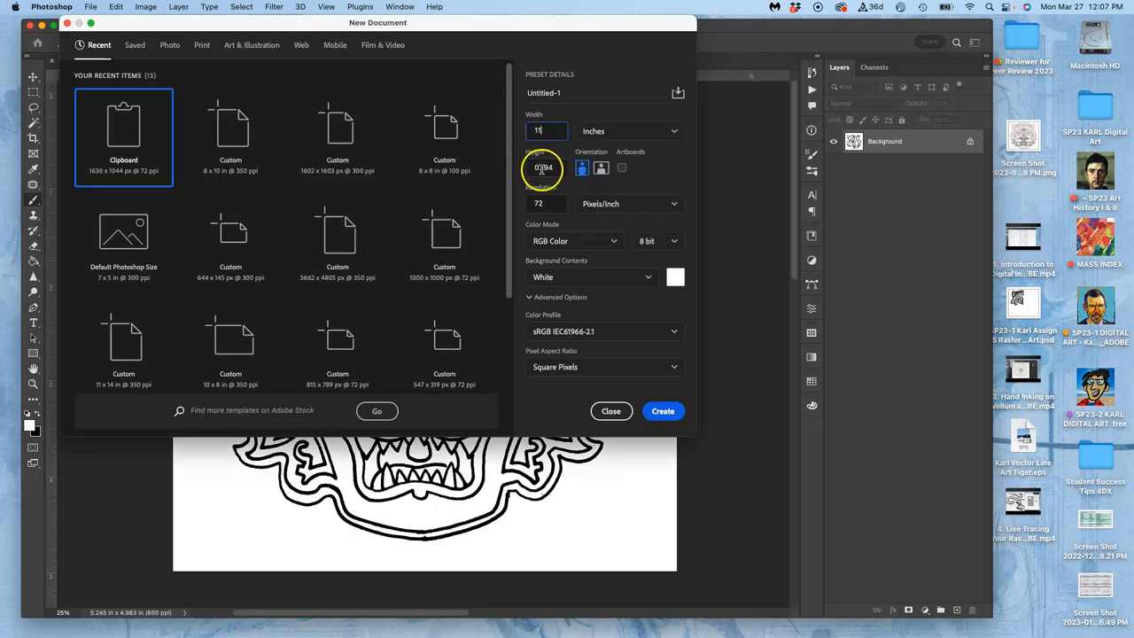
pyautogui.write('14')
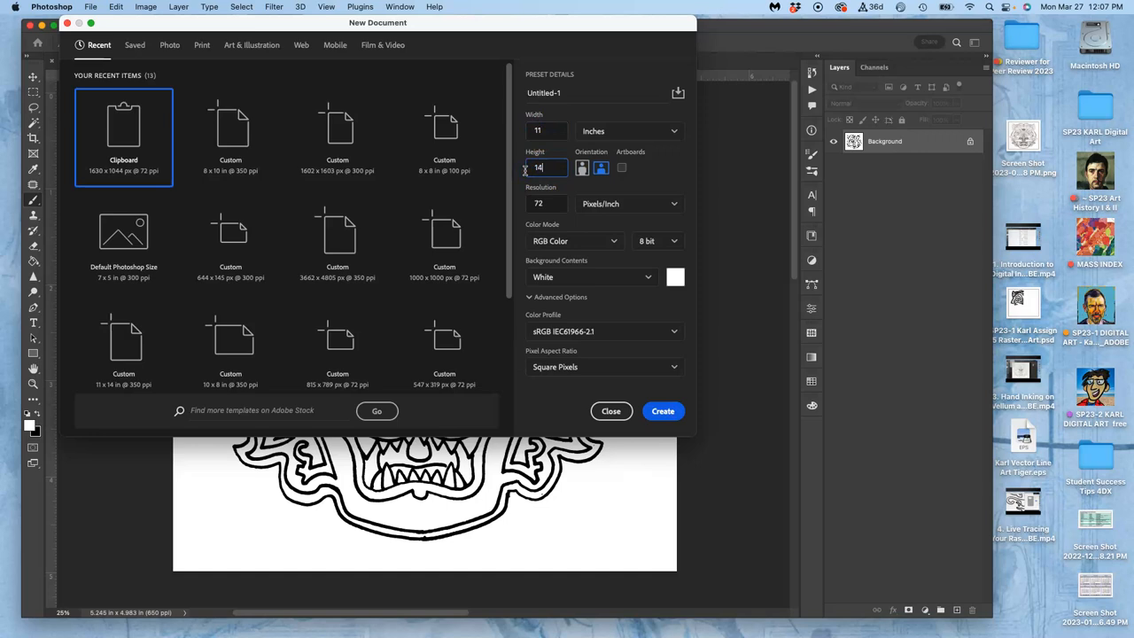
pyautogui.click(545, 203)
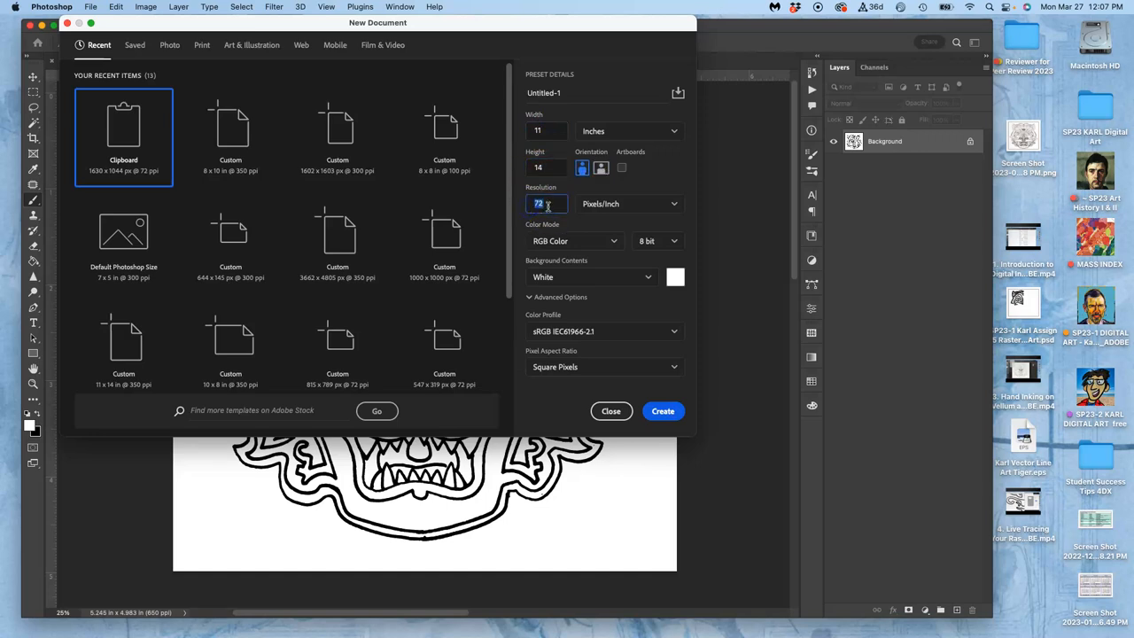
pyautogui.write('350')
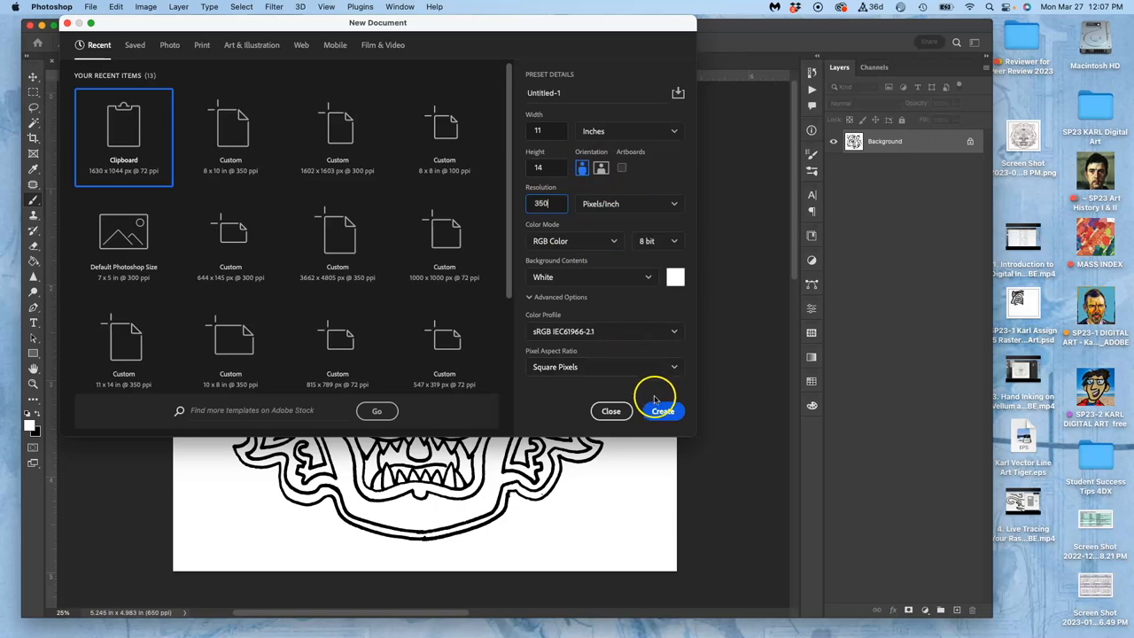
pyautogui.click(662, 410)
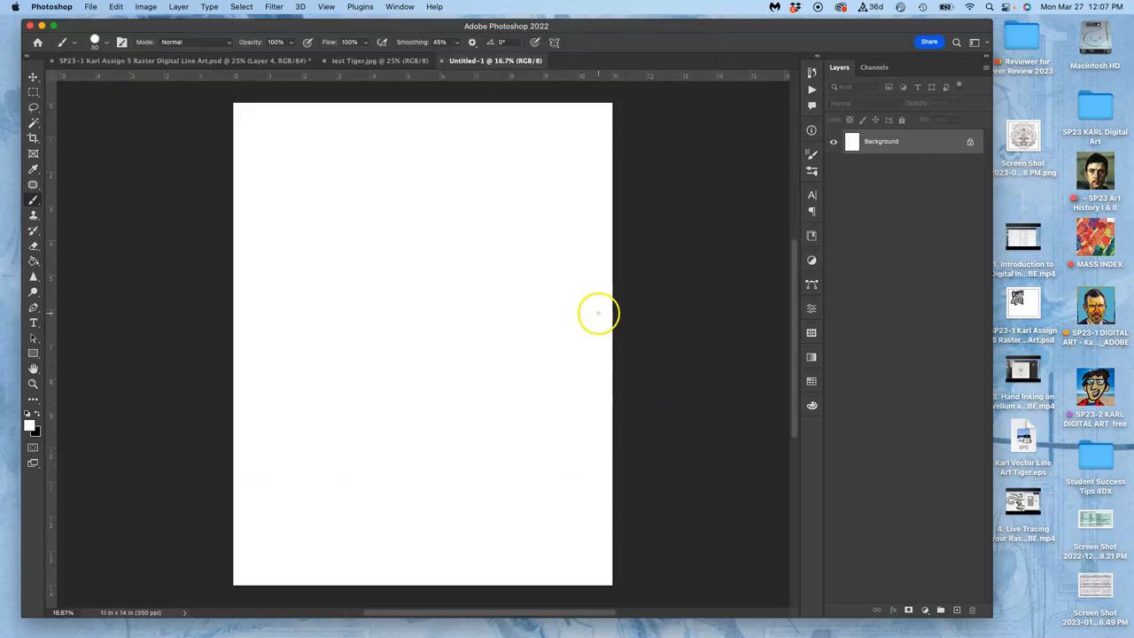
pyautogui.moveTo(844, 29)
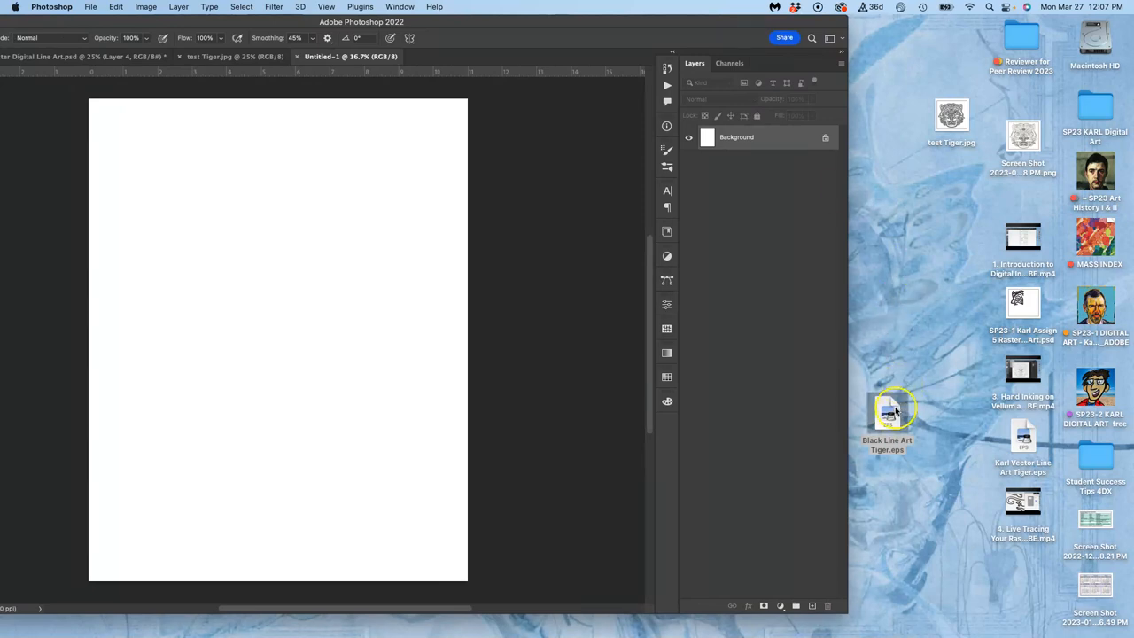
# Move the Photoshop window aside to expose the Black Line Art Tiger EPS on the desktop.
pyautogui.press('space')
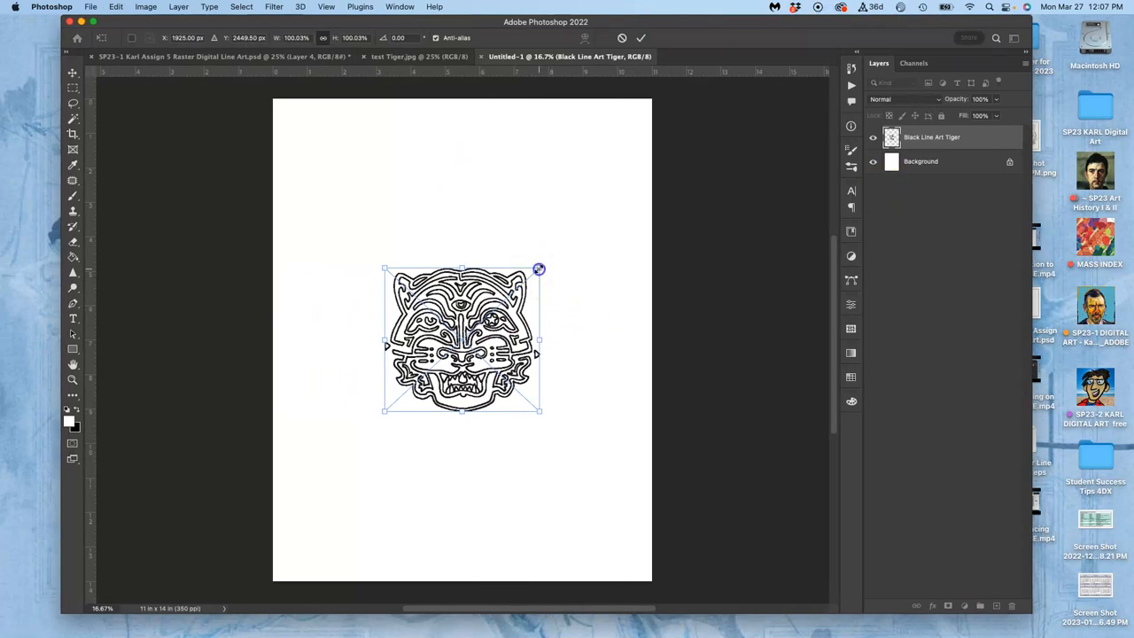
# Drag a corner handle twice to scale the Black Line Art Tiger layer up.
pyautogui.moveTo(539, 268); pyautogui.dragTo(574, 240)
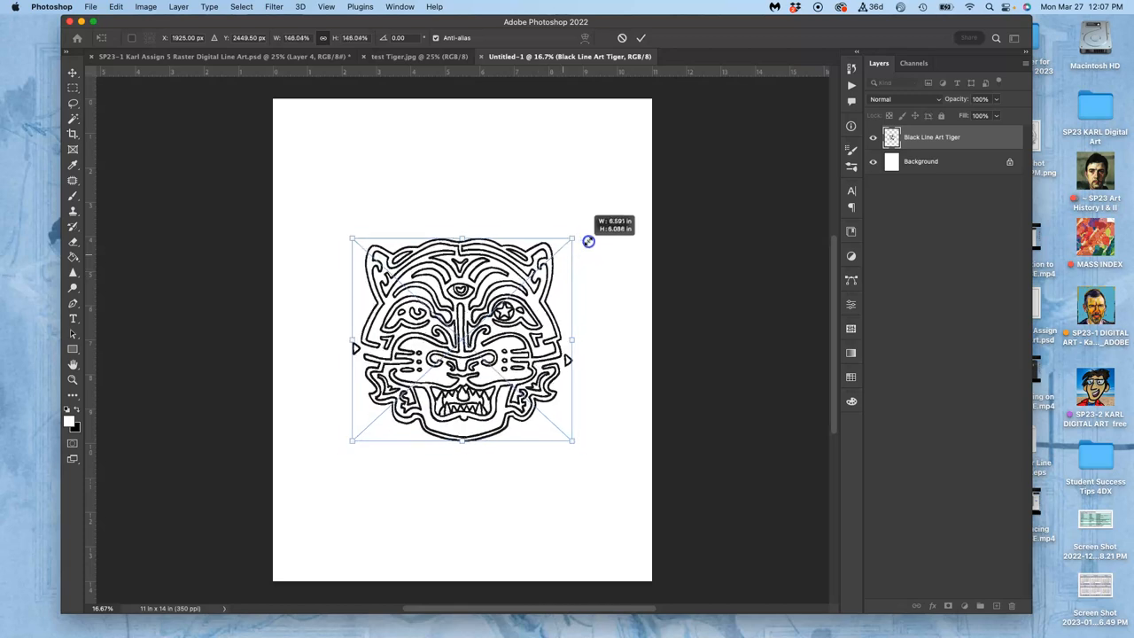
pyautogui.moveTo(589, 240); pyautogui.dragTo(642, 191)
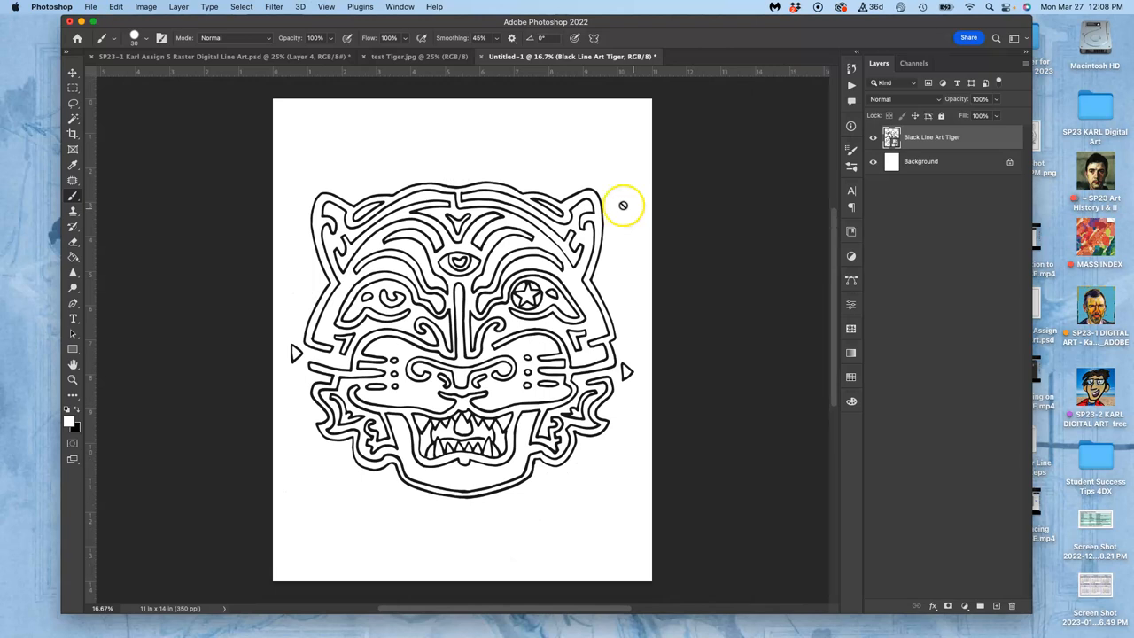
pyautogui.moveTo(107, 194)
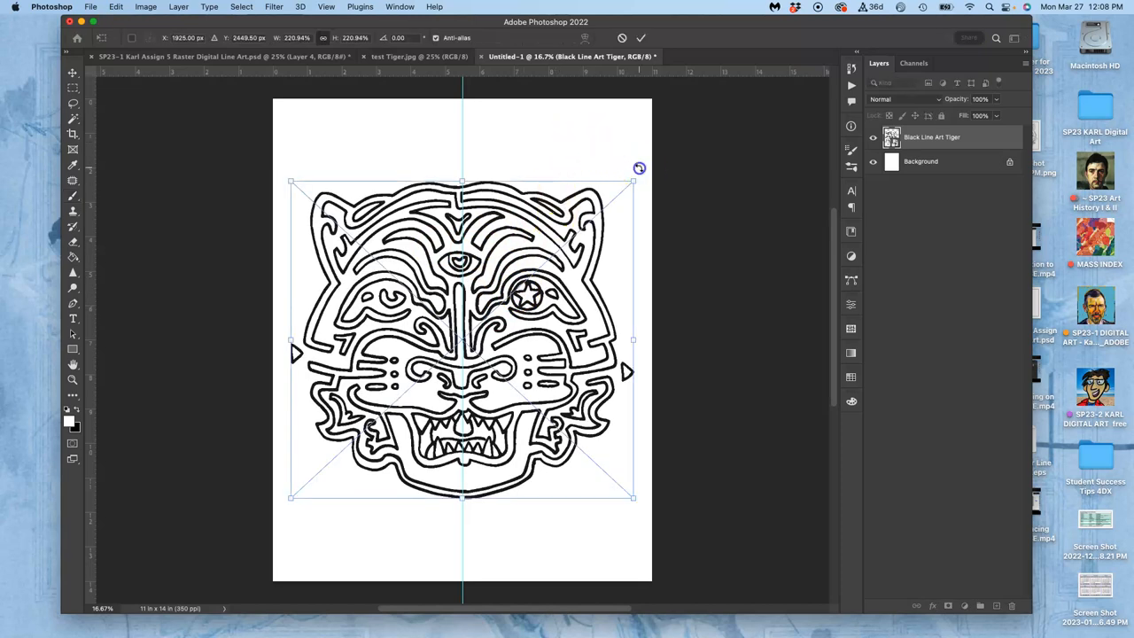
# Rotate the enlarged tiger about 1° to align it with the vertical centre guide.
pyautogui.moveTo(639, 167); pyautogui.dragTo(644, 171)
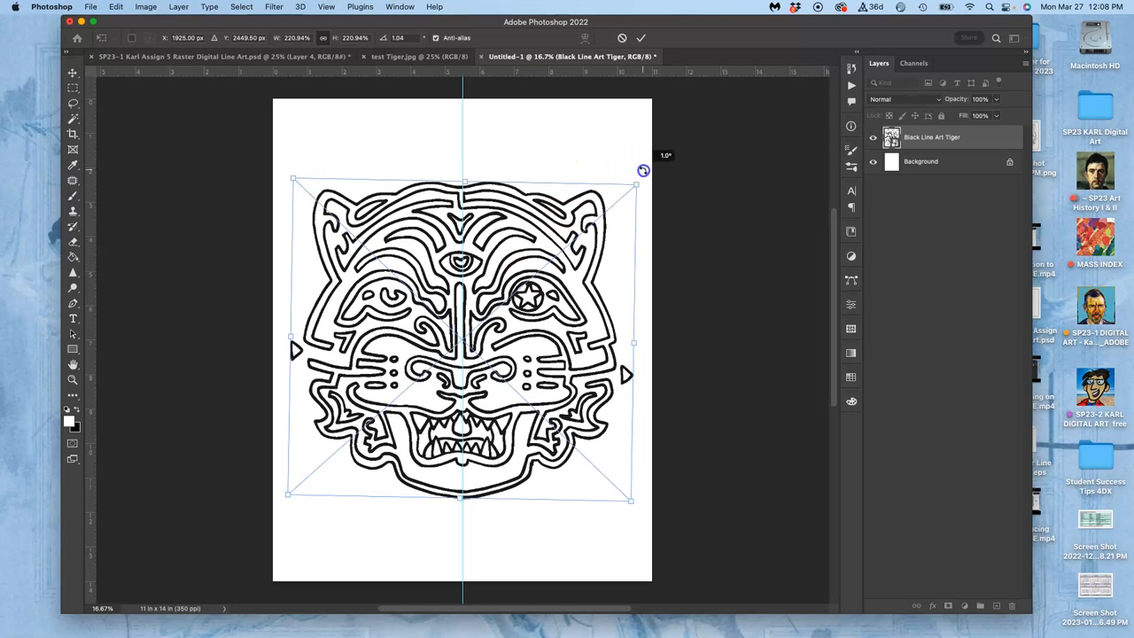
pyautogui.moveTo(642, 155); pyautogui.dragTo(642, 169)
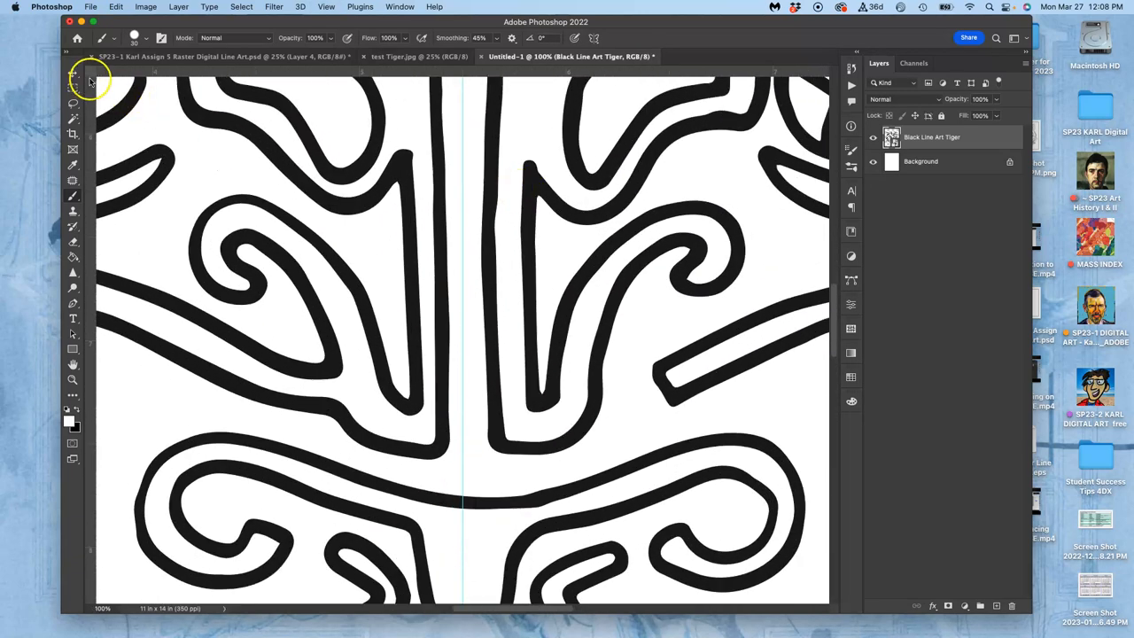
pyautogui.click(72, 74)
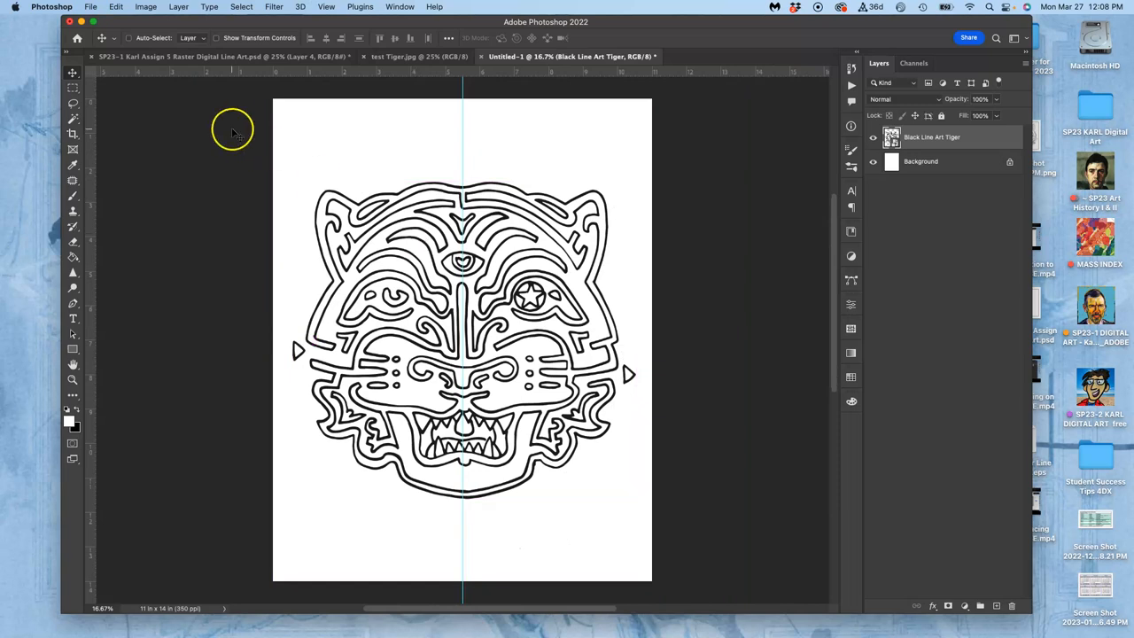
pyautogui.click(73, 103)
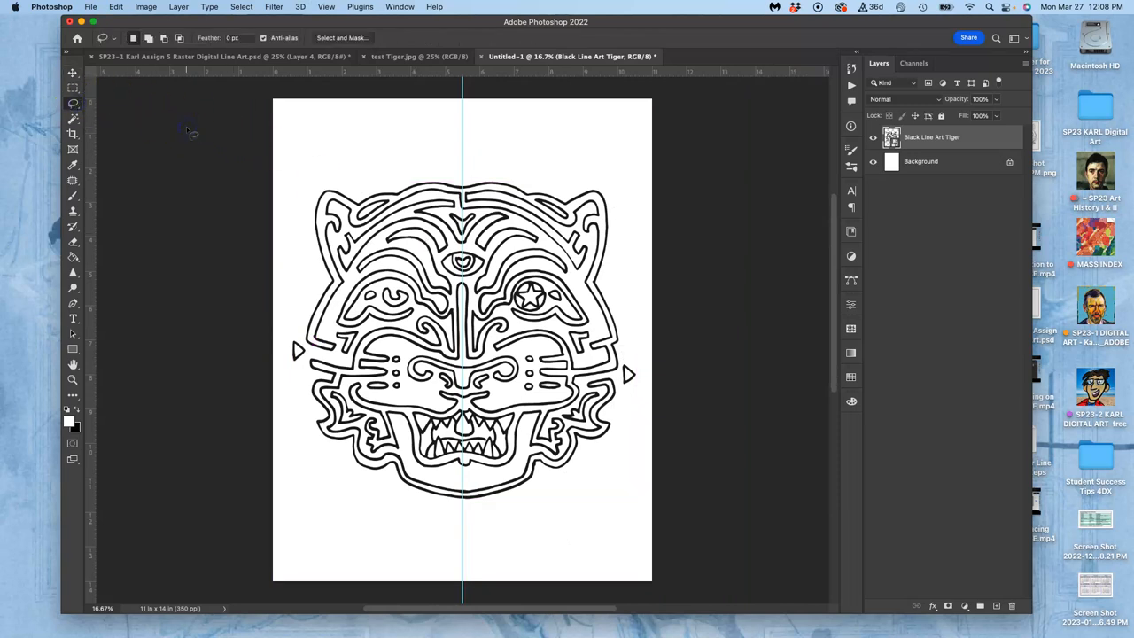
pyautogui.moveTo(297, 153)
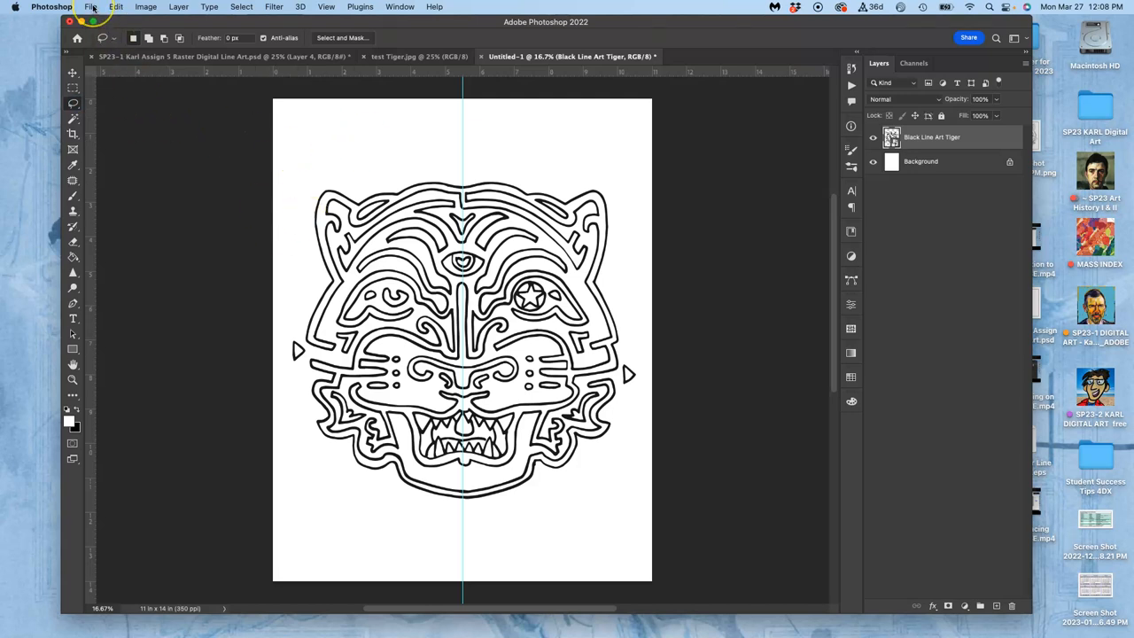
# Save a local PNG copy 'SP23-1 Karl Assign 5 Black Line Art', accepting PNG options.
pyautogui.click(90, 6)
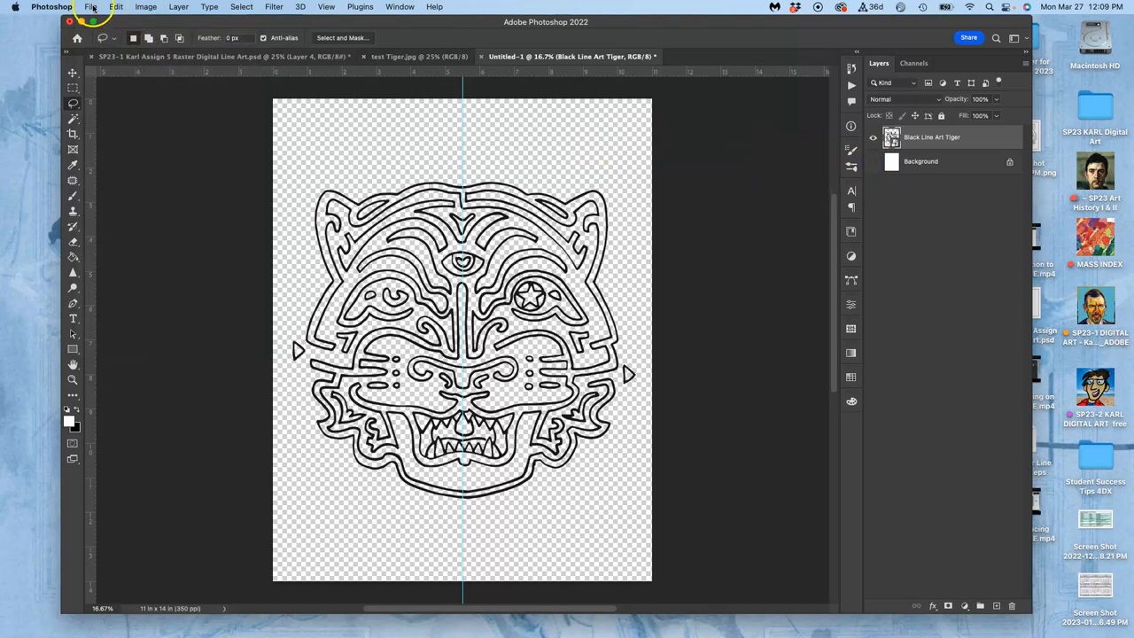
pyautogui.click(90, 6)
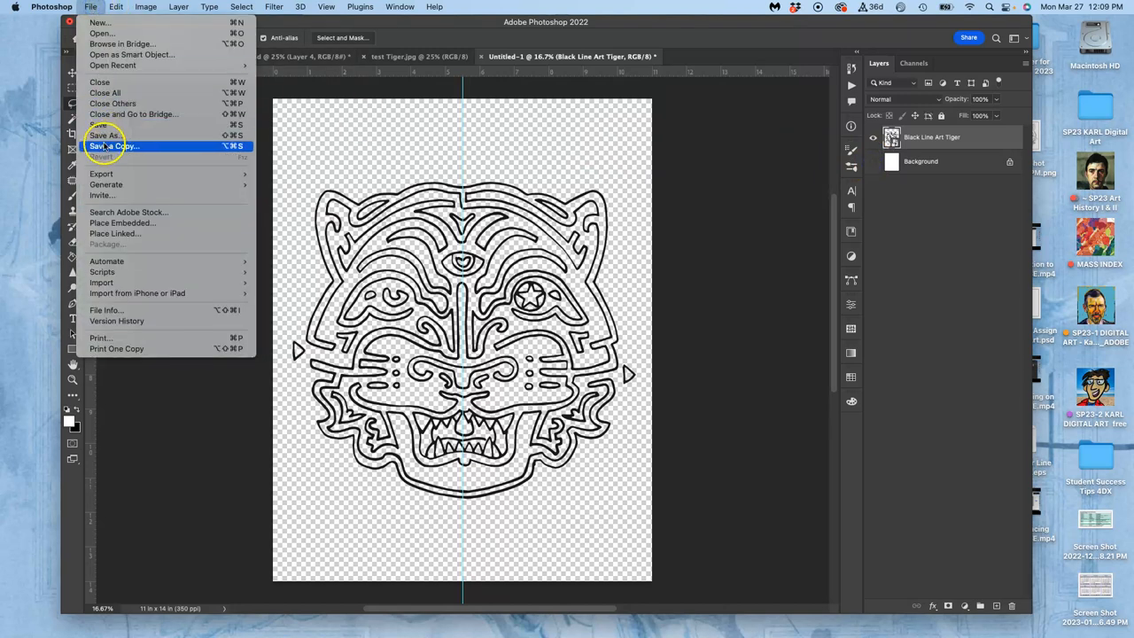
pyautogui.click(104, 135)
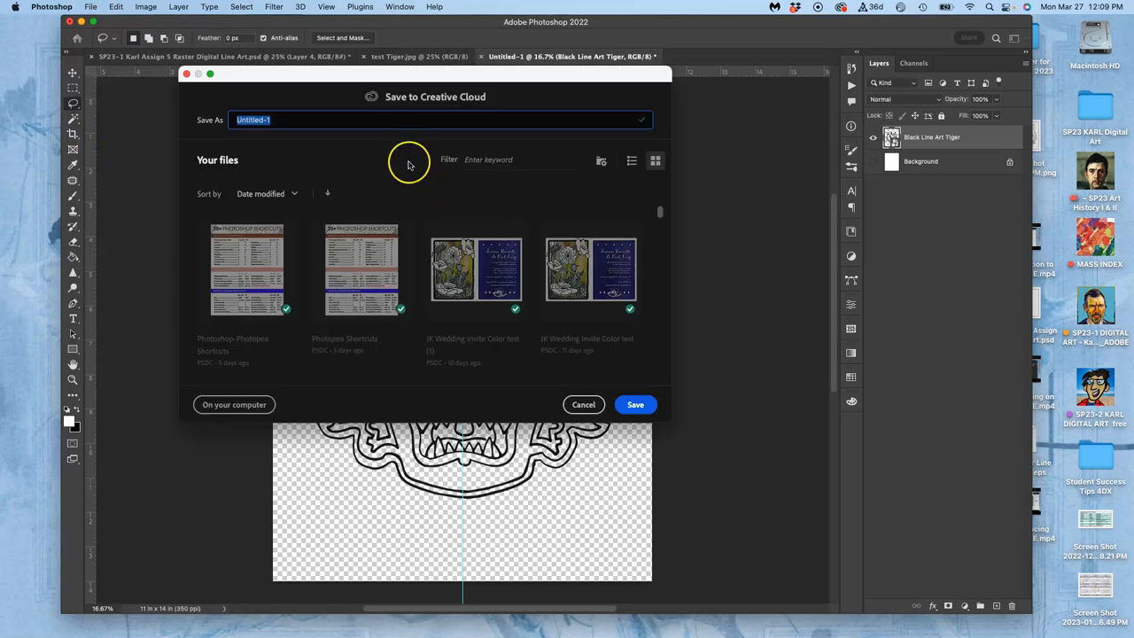
pyautogui.write('SP23')
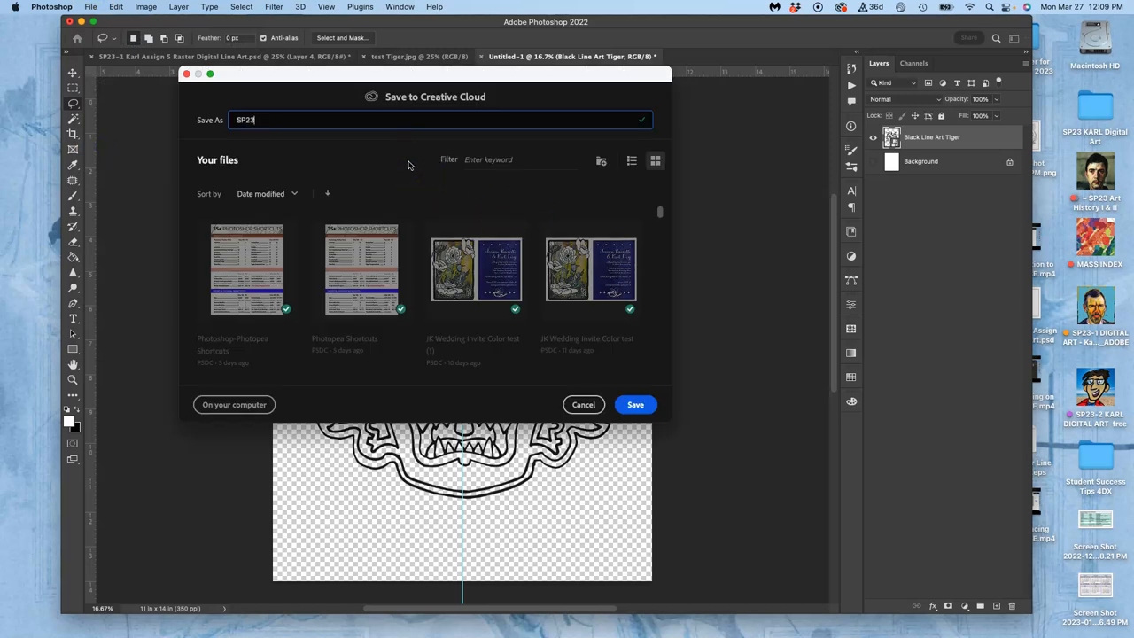
pyautogui.write('-1')
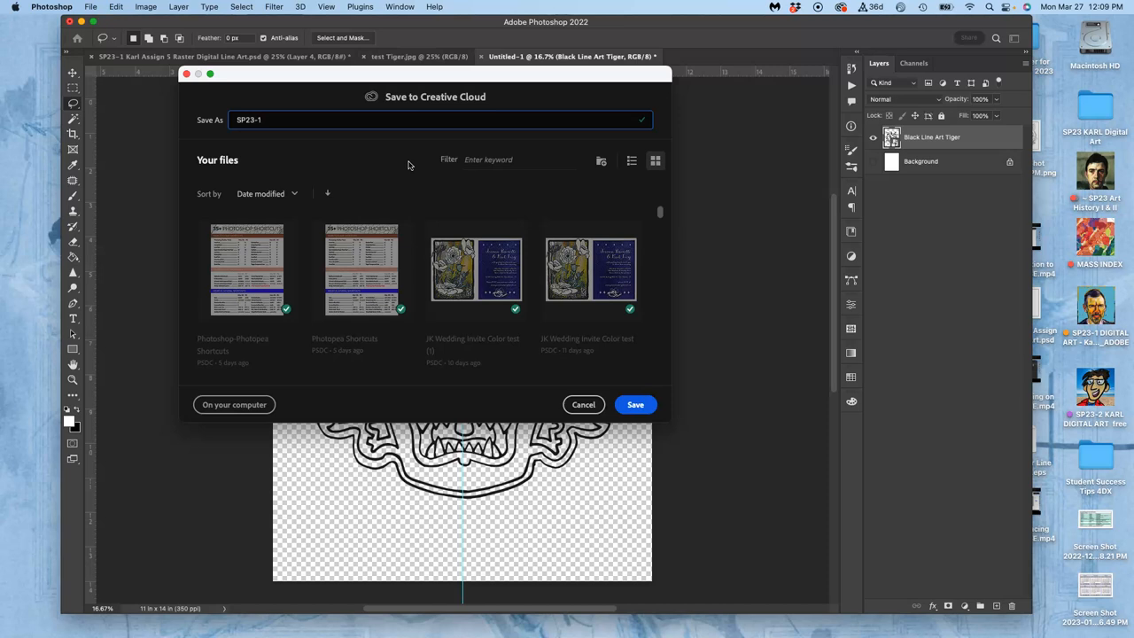
pyautogui.write('Karl Assign 5')
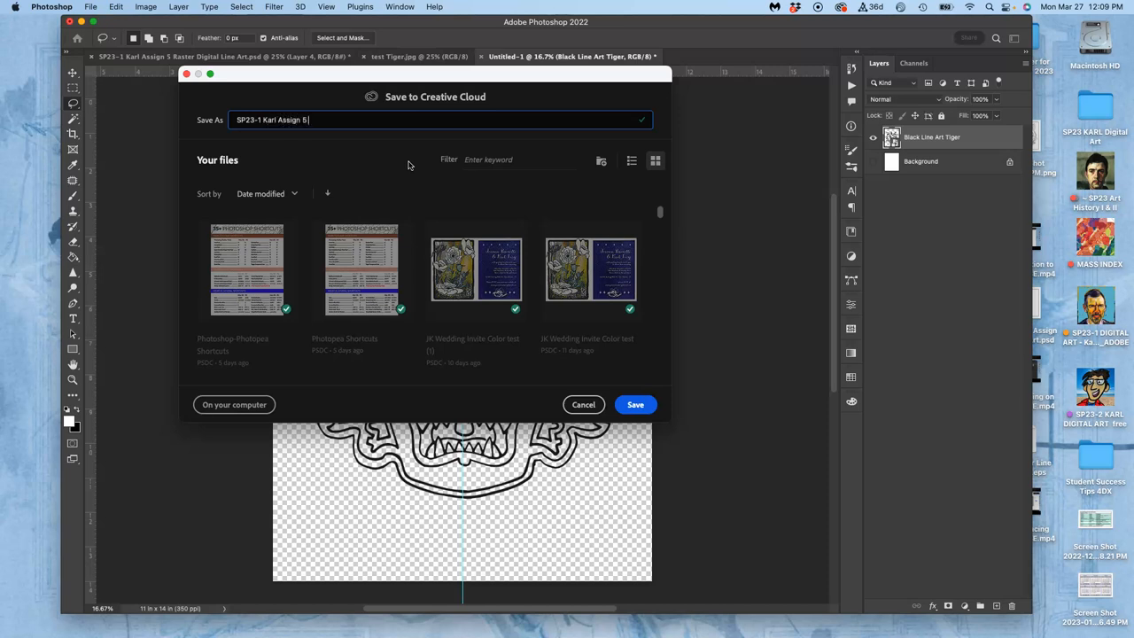
pyautogui.write('Black Line A')
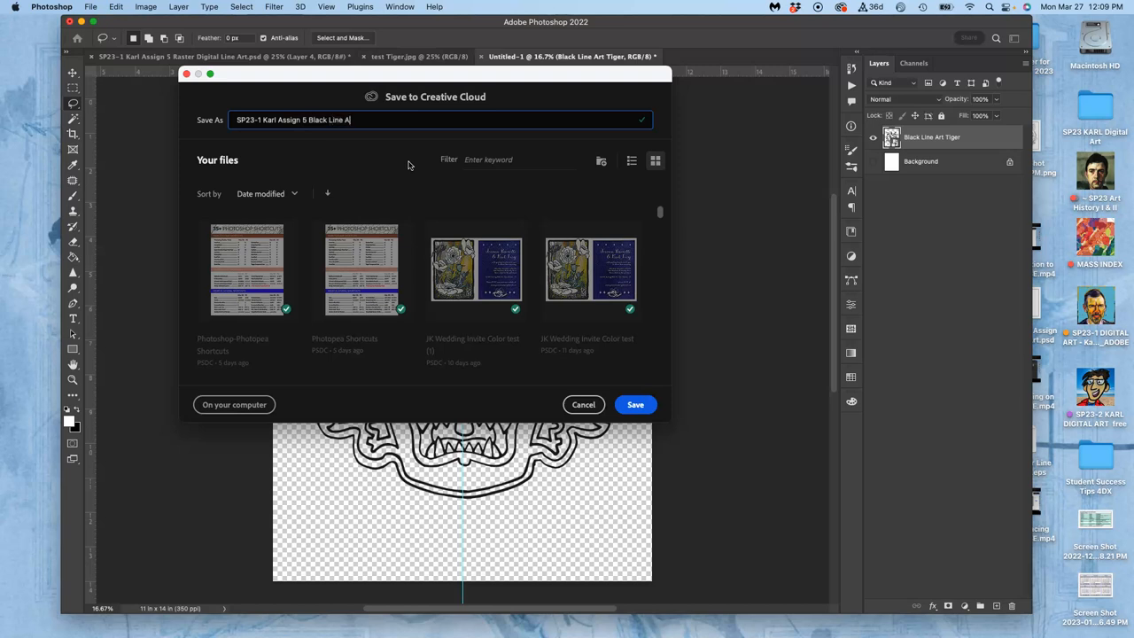
pyautogui.moveTo(609, 357)
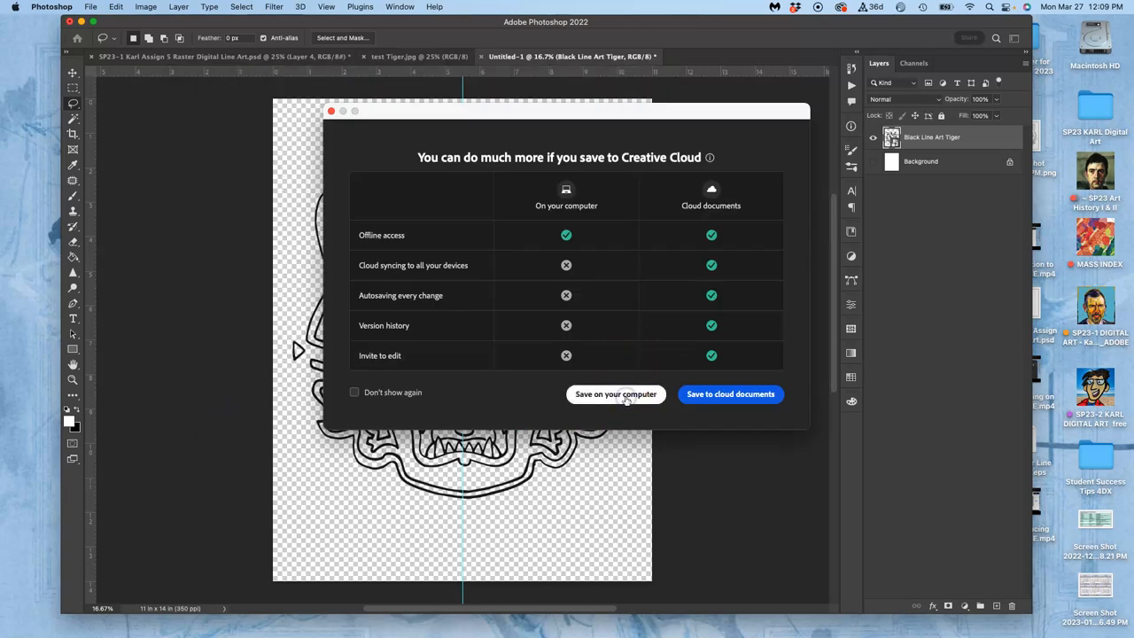
pyautogui.click(615, 394)
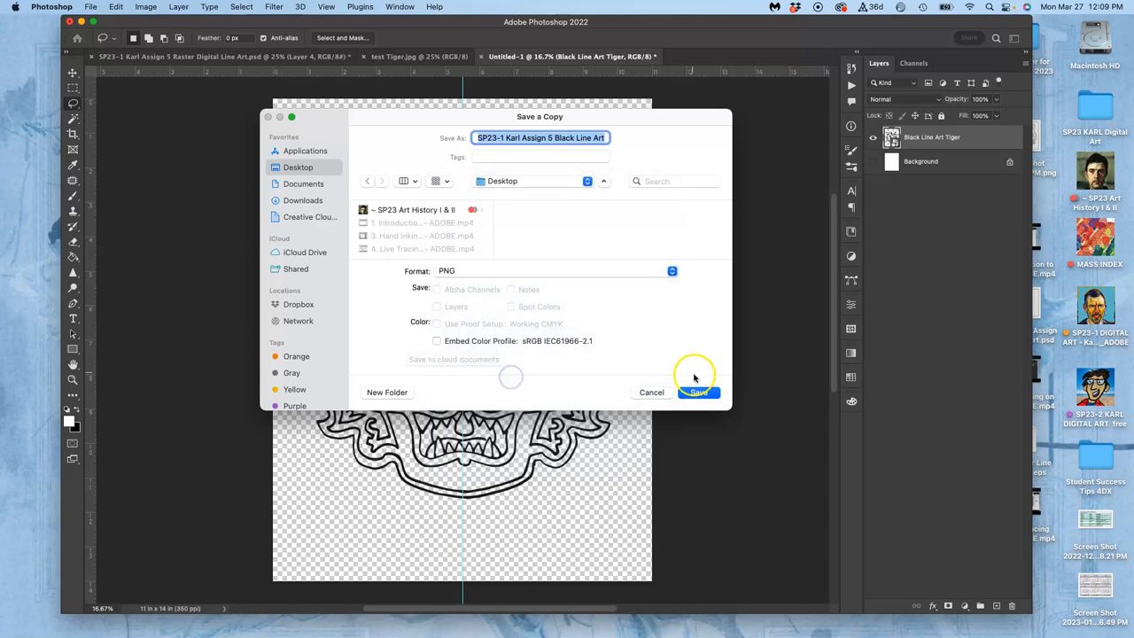
pyautogui.click(699, 392)
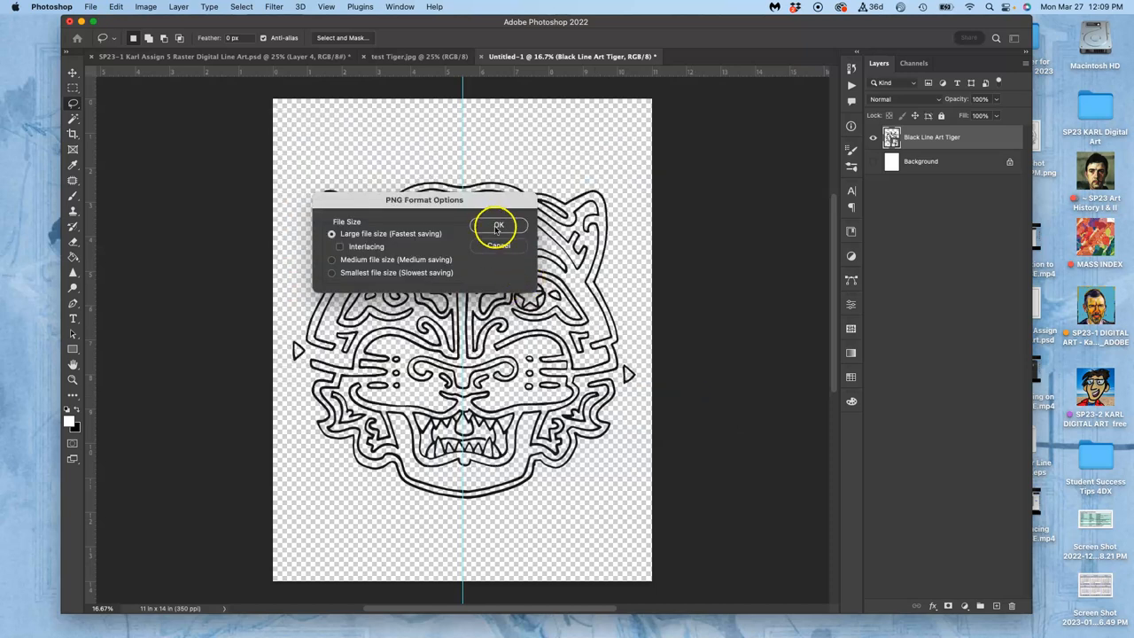
pyautogui.click(498, 226)
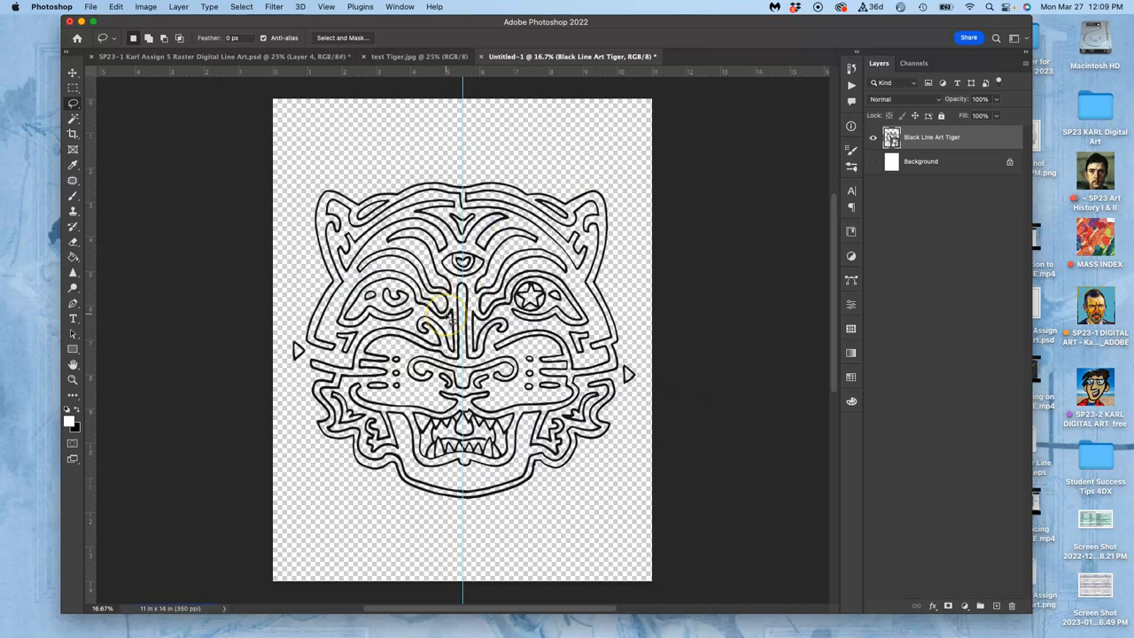
pyautogui.moveTo(559, 266)
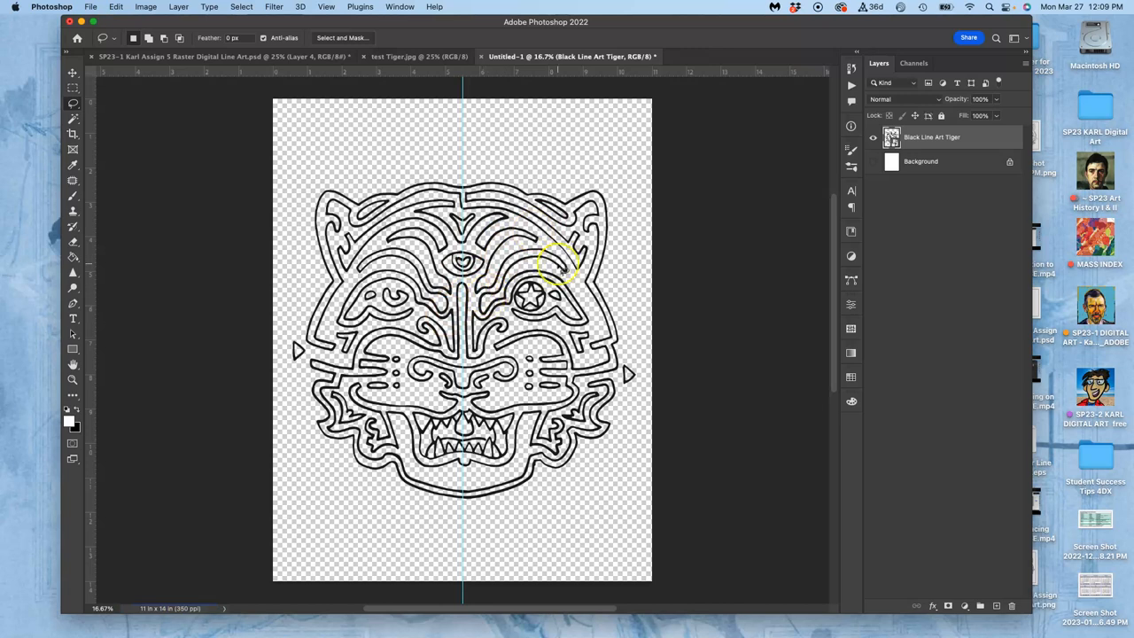
pyautogui.moveTo(457, 155)
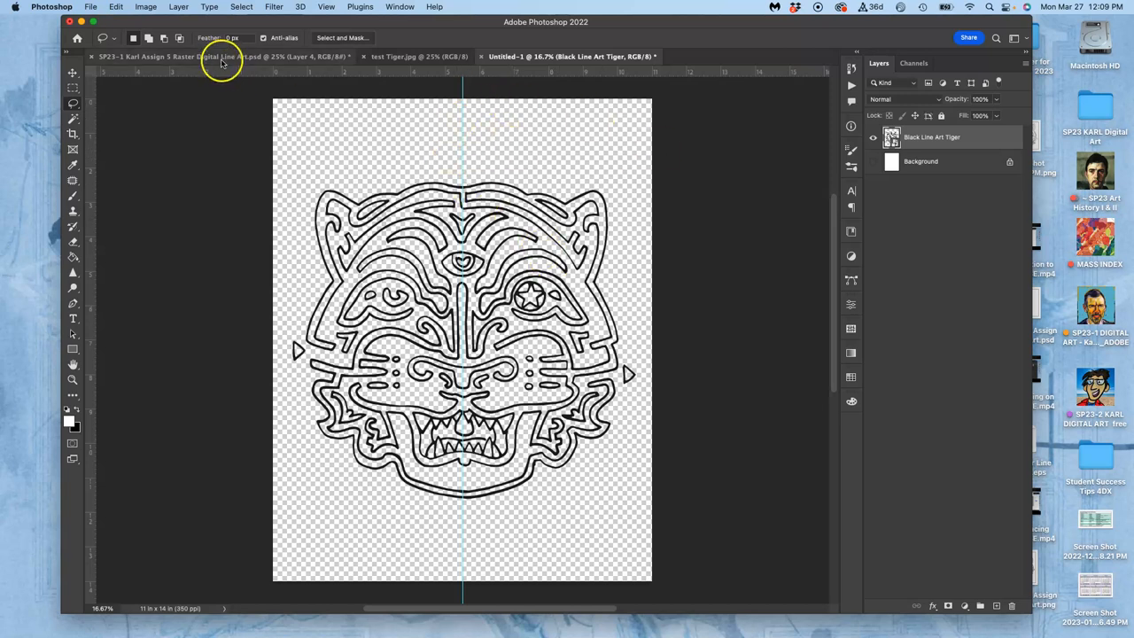
# Turn the Background layer's visibility back on in the Layers panel.
pyautogui.click(873, 161)
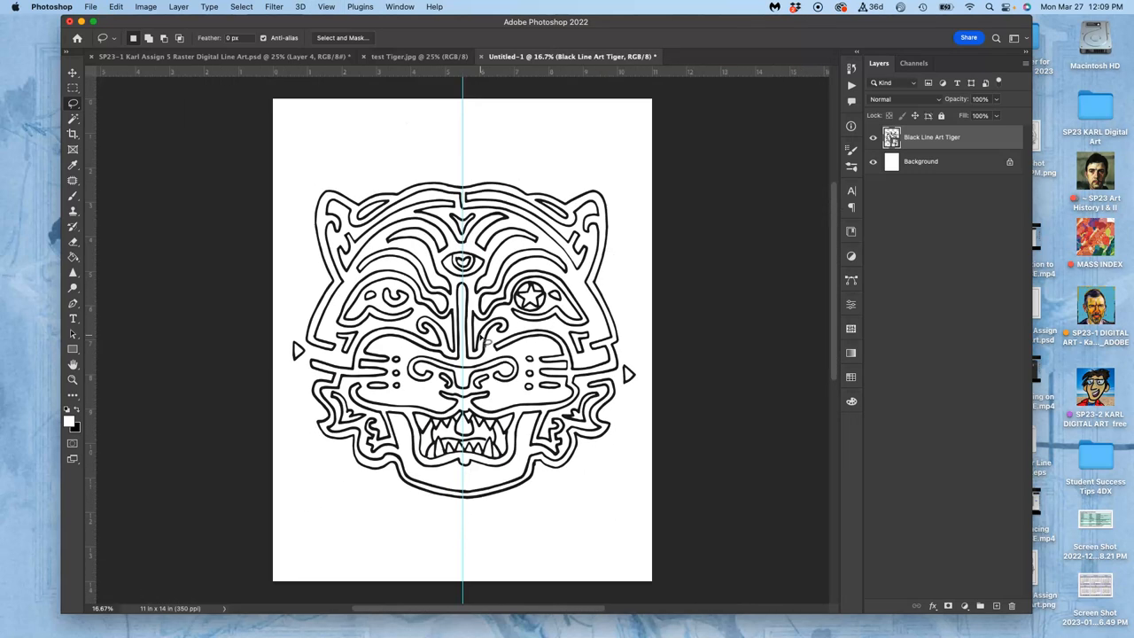
pyautogui.moveTo(168, 31)
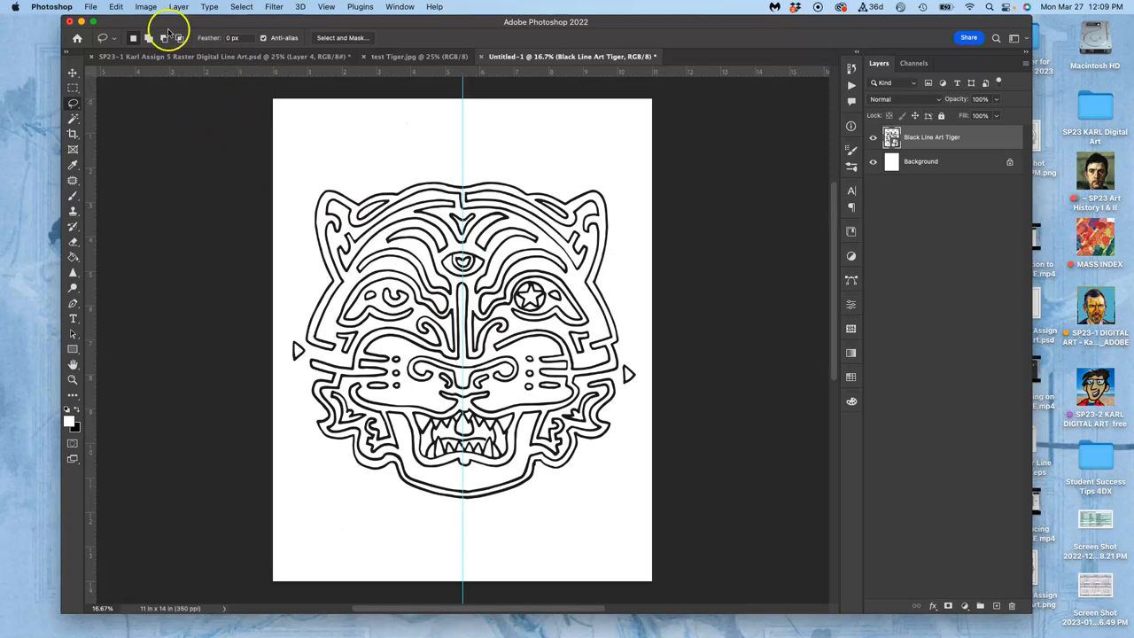
# Save locally as Photoshop file 'SP23-1 Karl Assignment 5 Color Spot Illustration'.
pyautogui.click(90, 6)
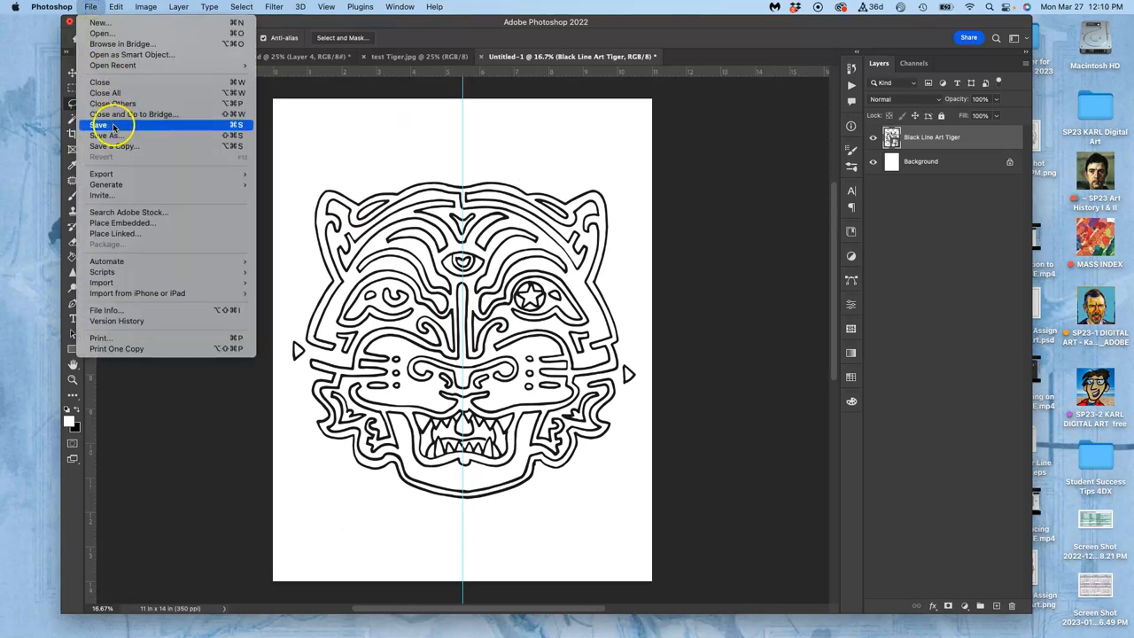
pyautogui.click(100, 125)
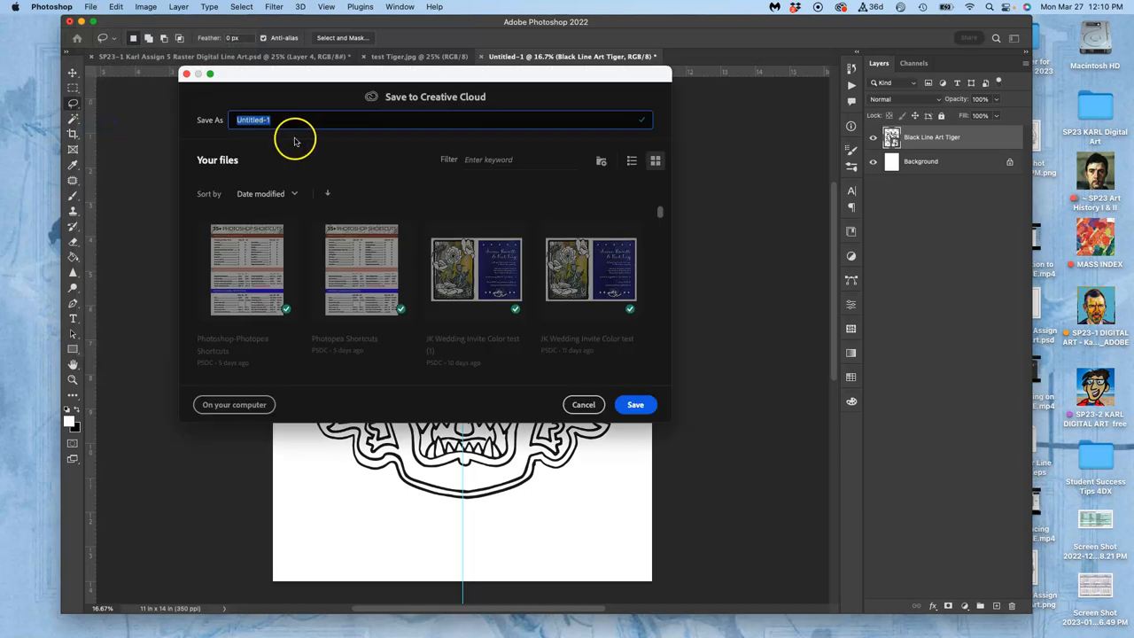
pyautogui.write('SP23-1')
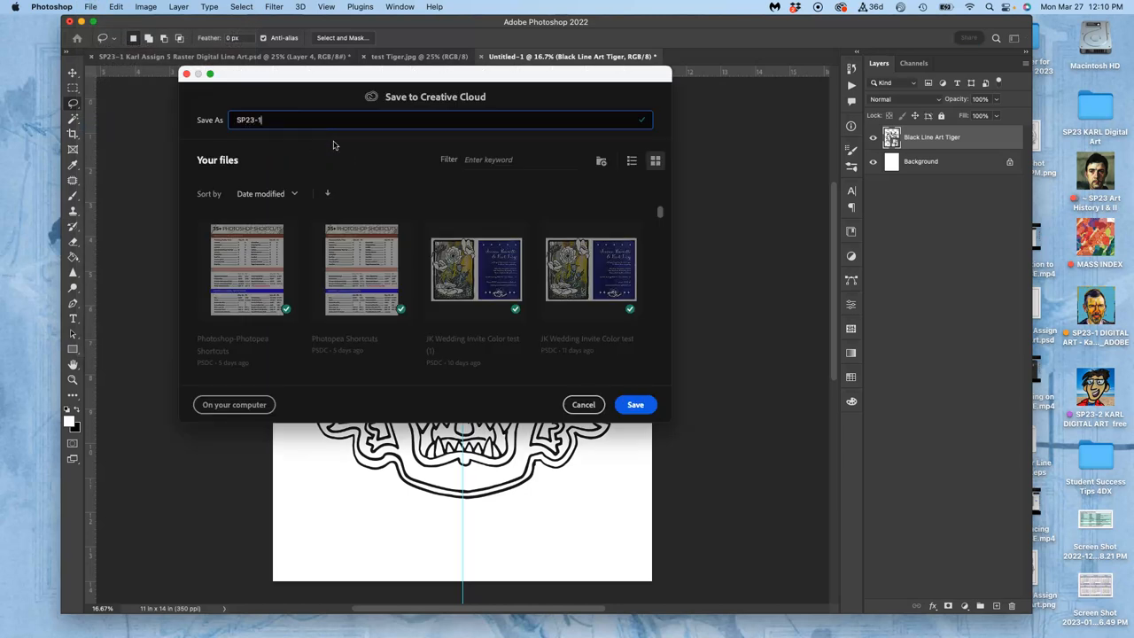
pyautogui.write('Karl Assig')
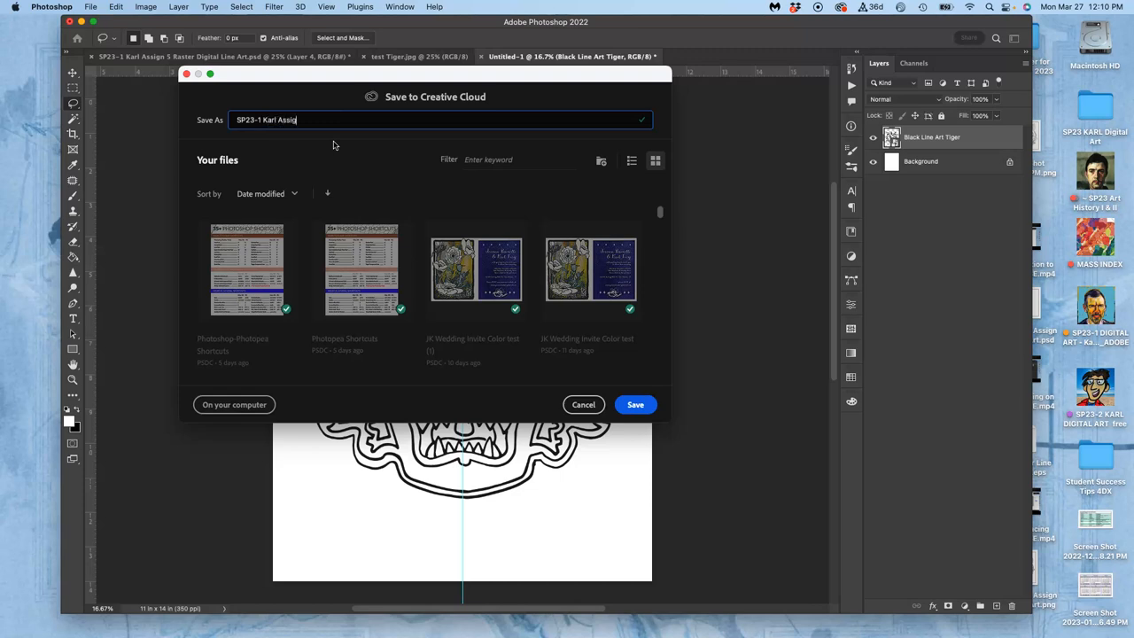
pyautogui.write('nment')
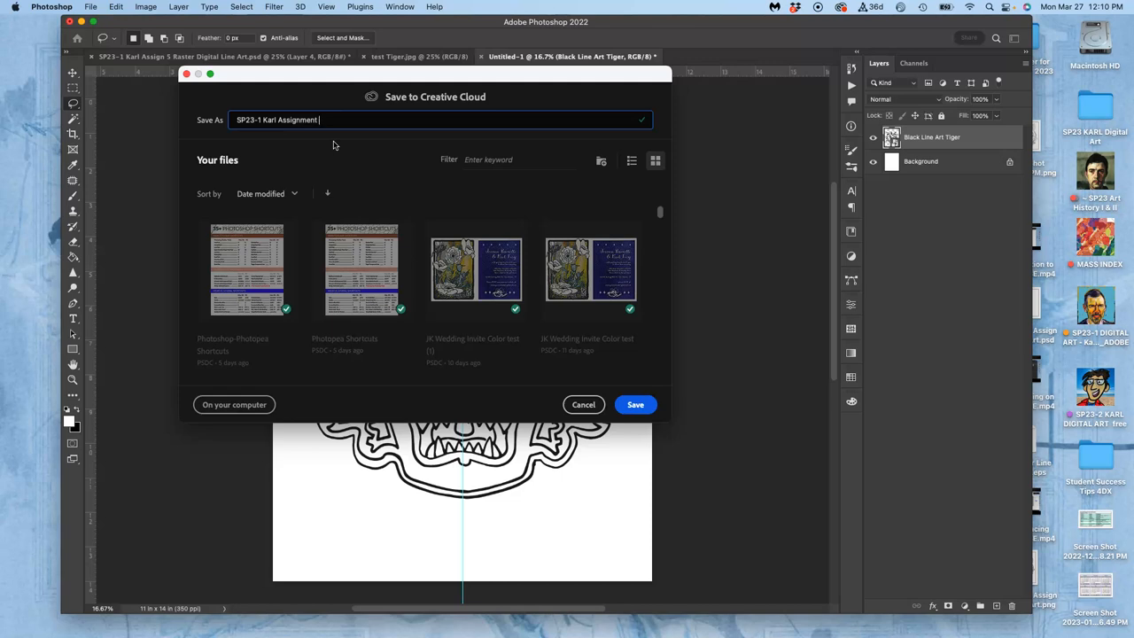
pyautogui.write('5')
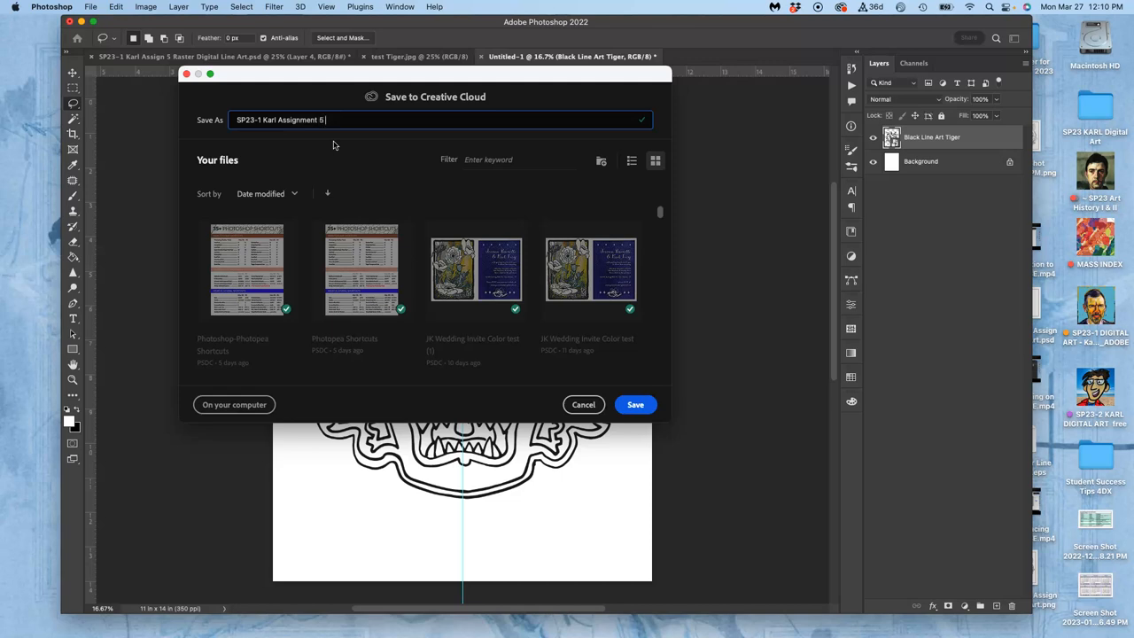
pyautogui.write('Color')
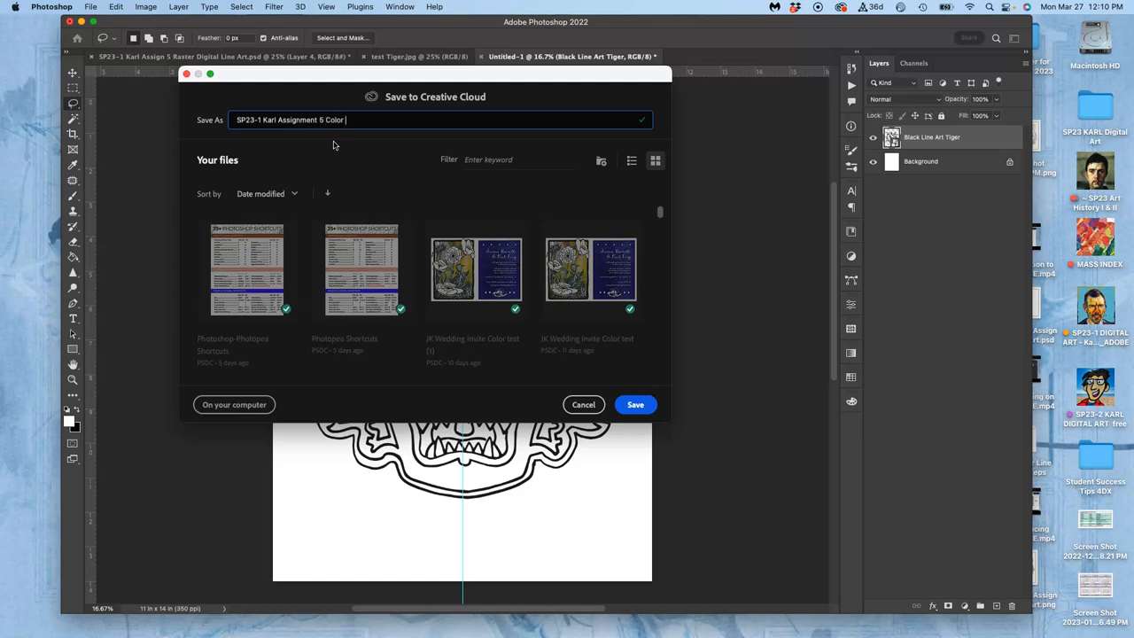
pyautogui.write('Spot')
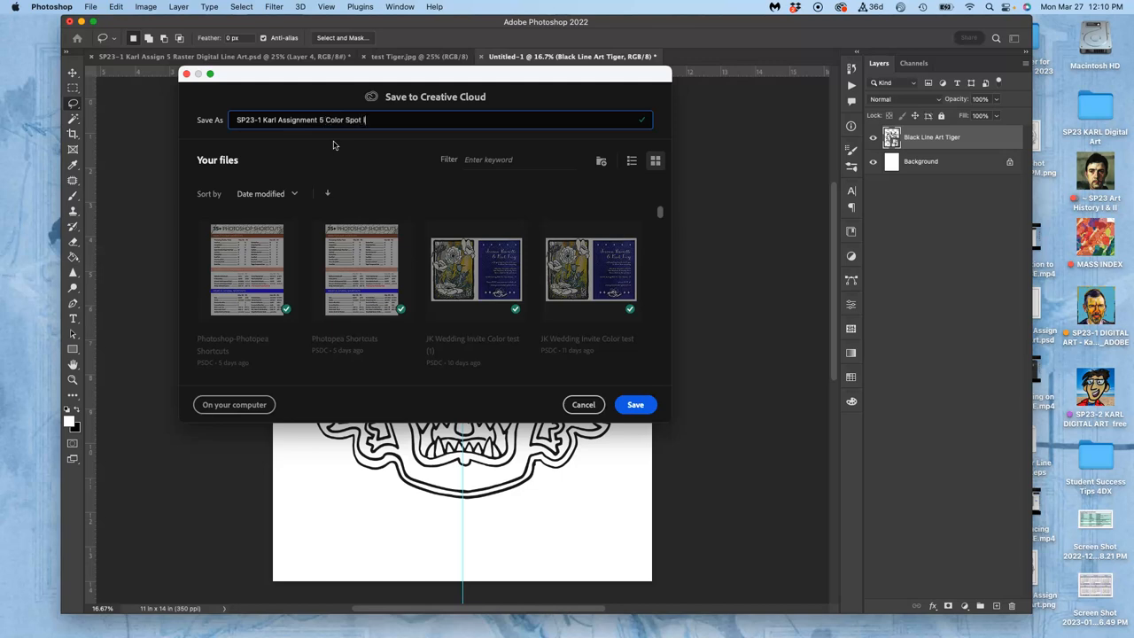
pyautogui.write('Illustration')
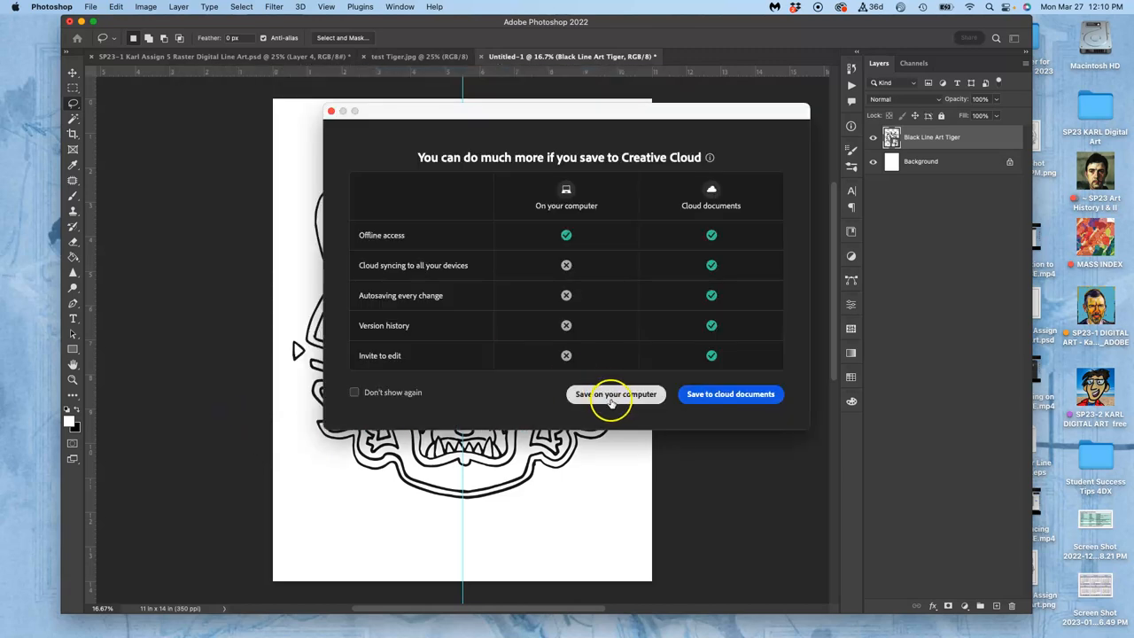
pyautogui.click(616, 395)
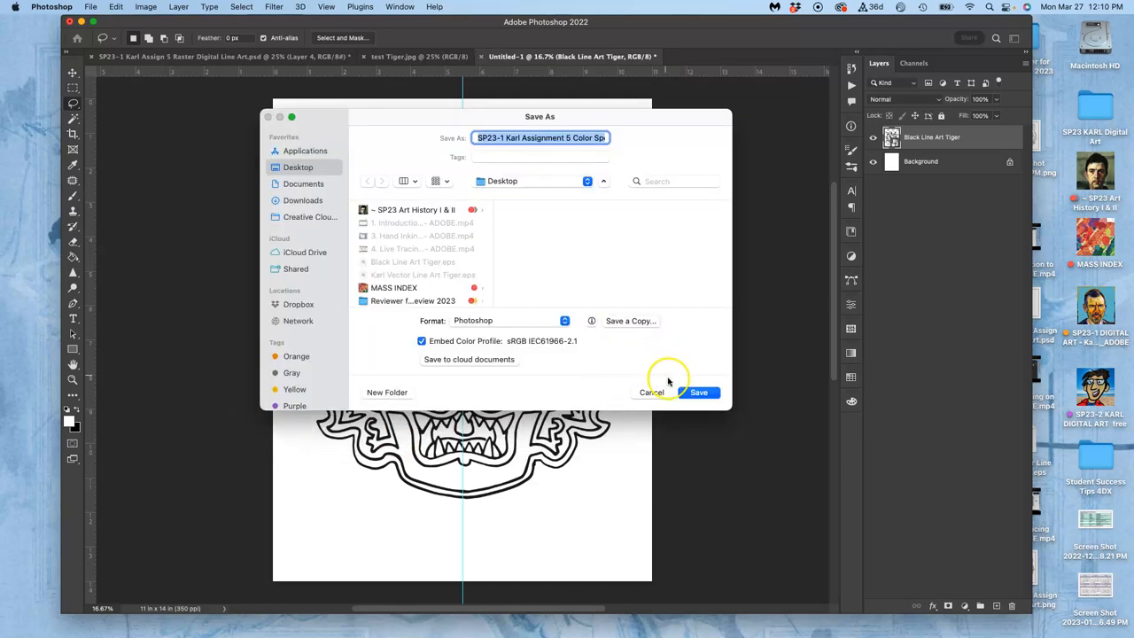
pyautogui.click(699, 391)
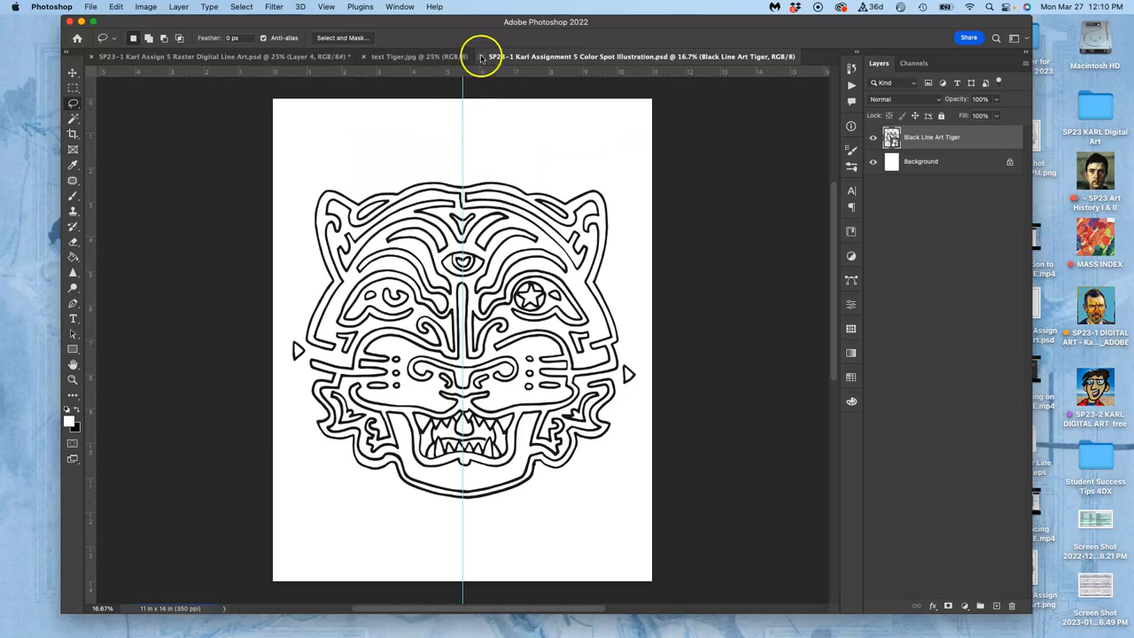
# Switch from Photoshop to Finder showing the Assignment #5 Spot Illustration Theme Work folder.
pyautogui.click(408, 56)
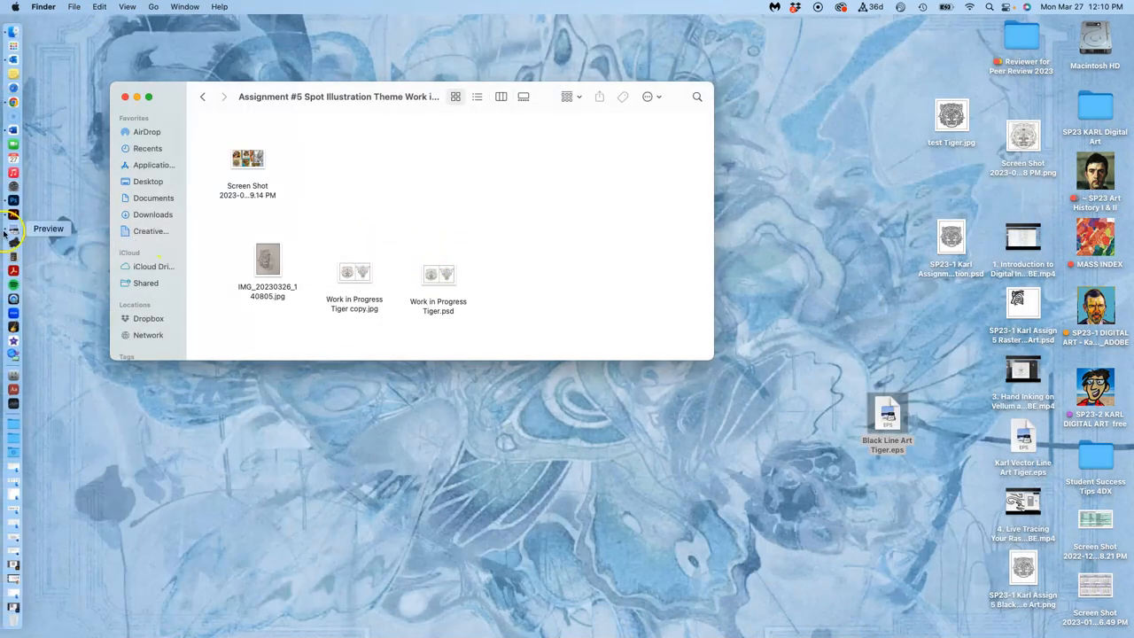
pyautogui.moveTo(14, 116)
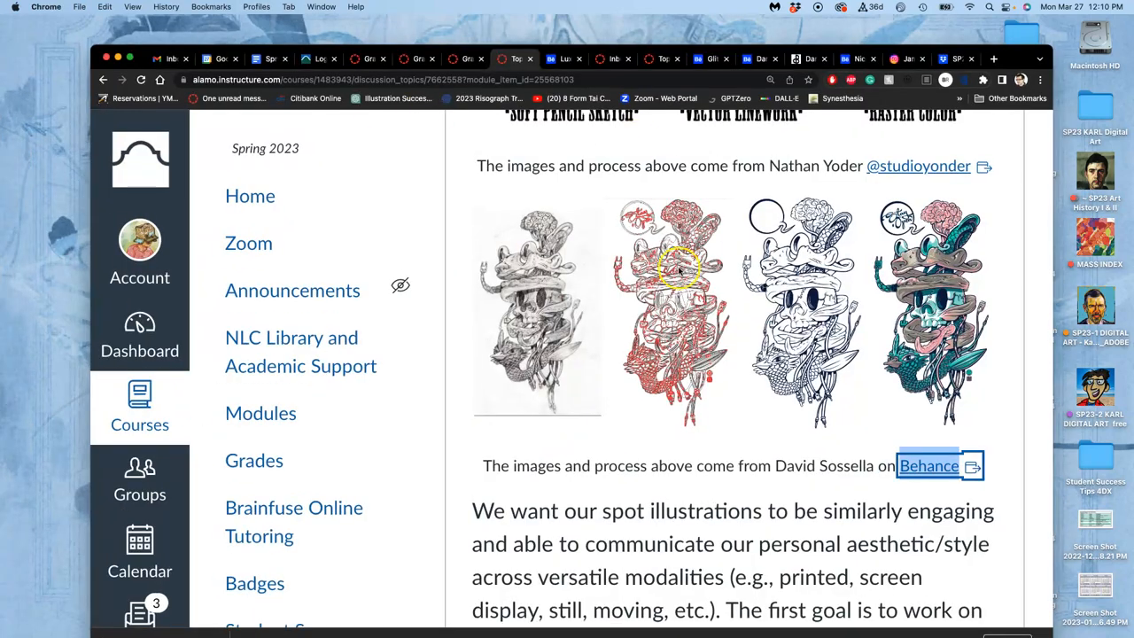
# Open the instructor demo reply for editing from its three-dot menu.
pyautogui.scroll(-3)
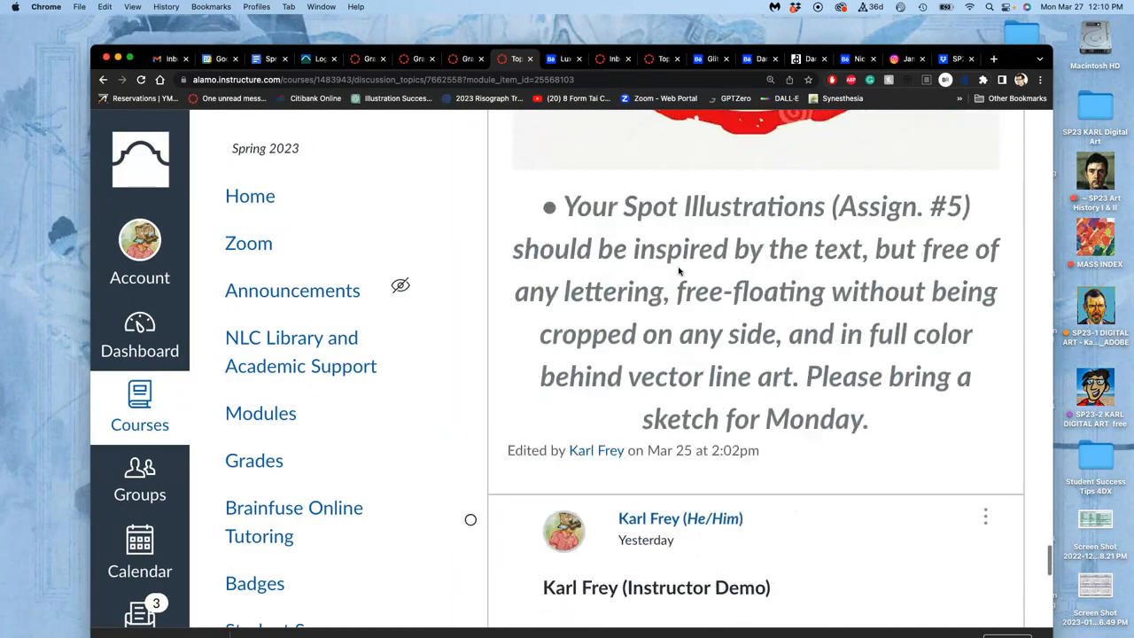
pyautogui.scroll(-3)
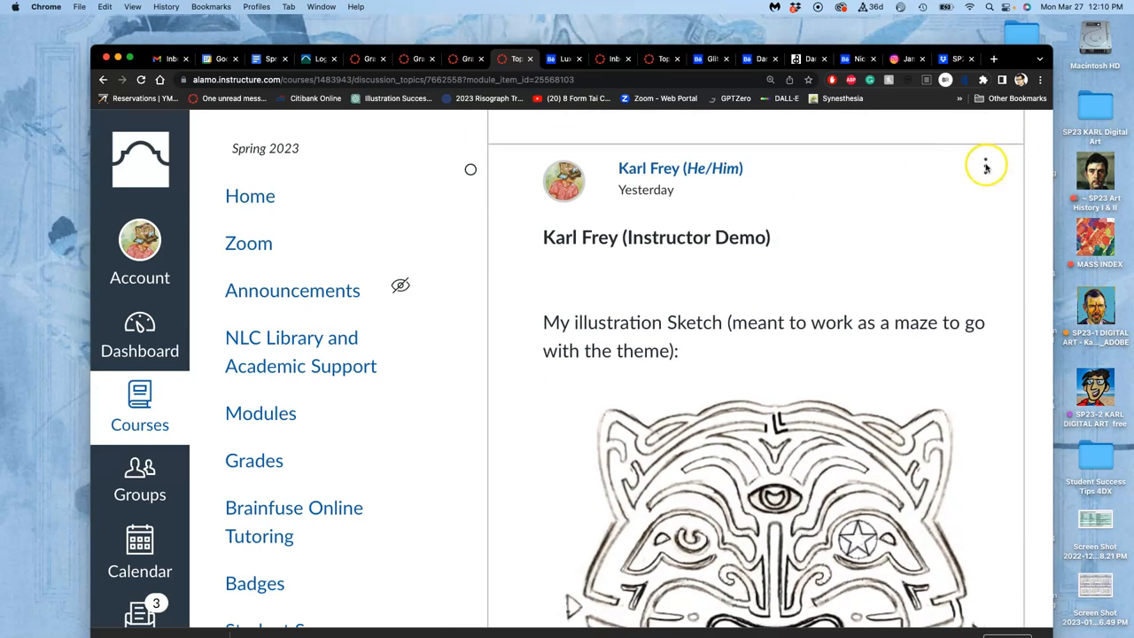
pyautogui.click(986, 168)
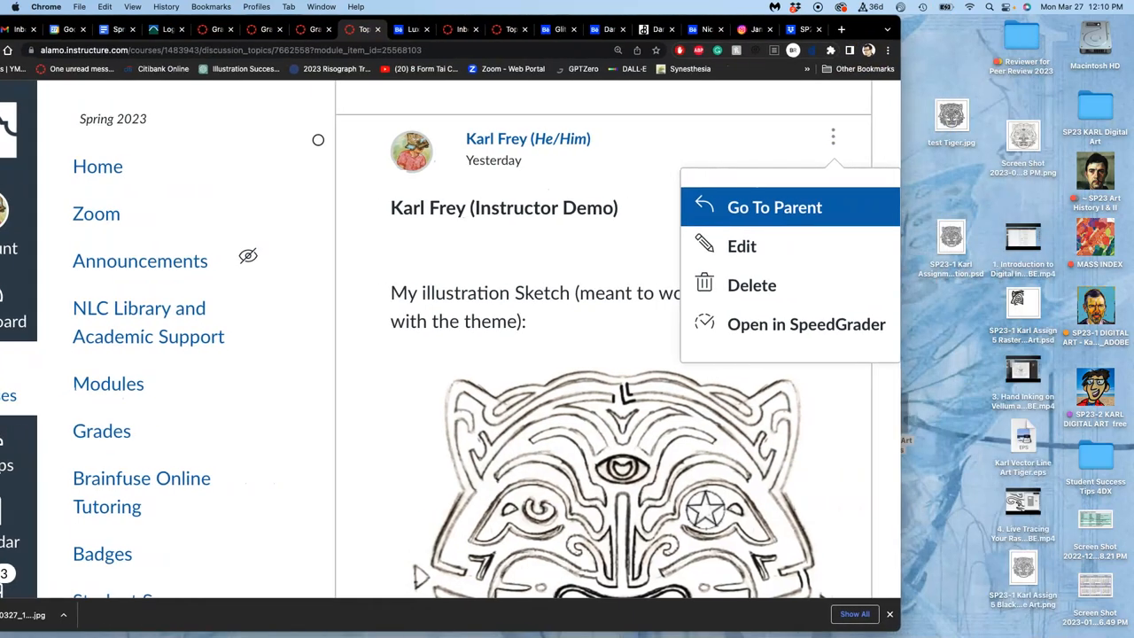
pyautogui.moveTo(741, 246)
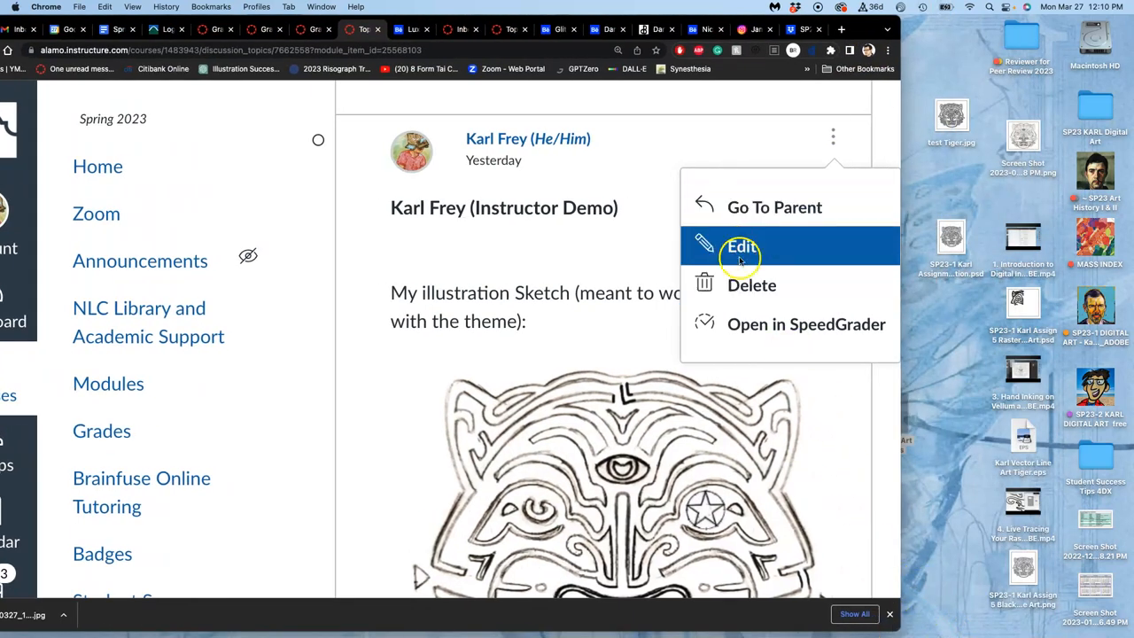
pyautogui.click(741, 246)
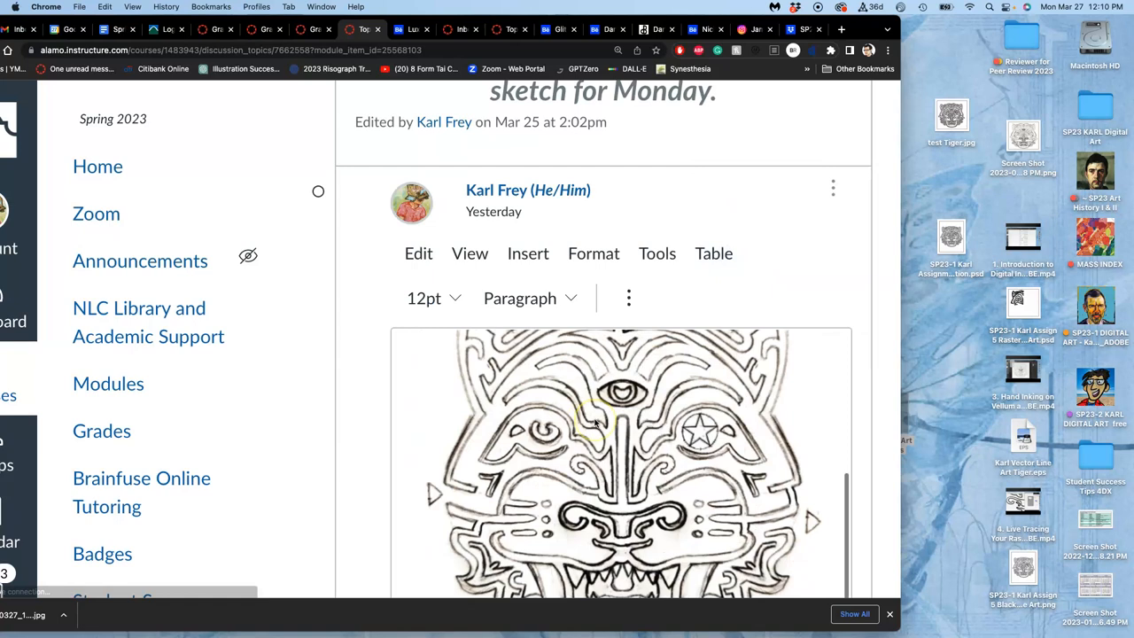
# Type the caption 'My Final Black Vector Line Art:' below the tiger sketch.
pyautogui.scroll(-3)
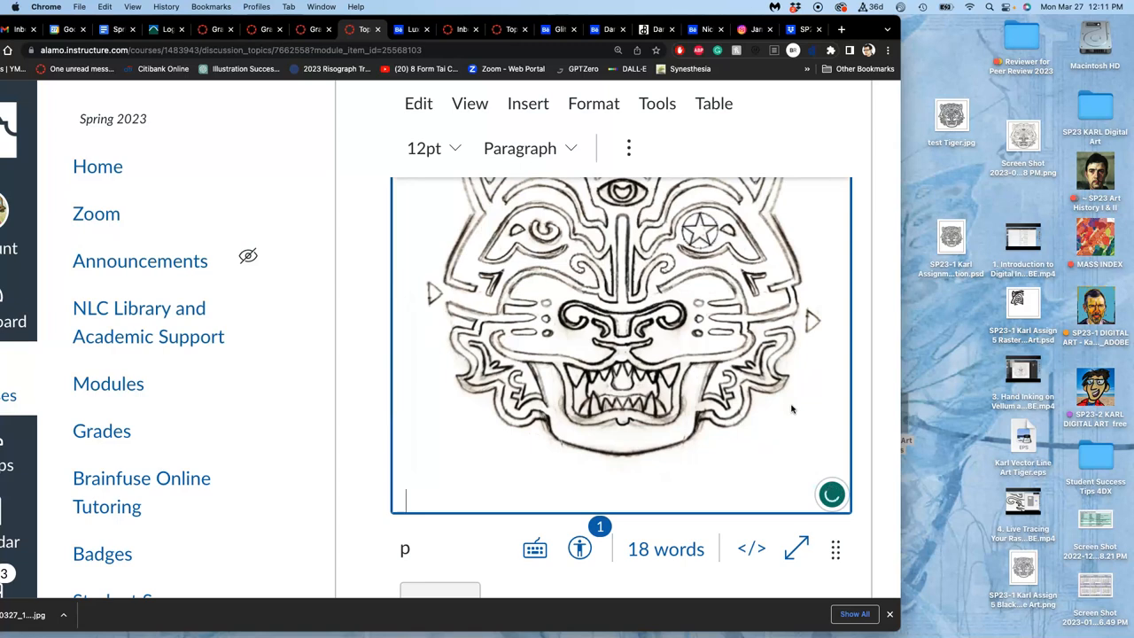
pyautogui.write('My Black')
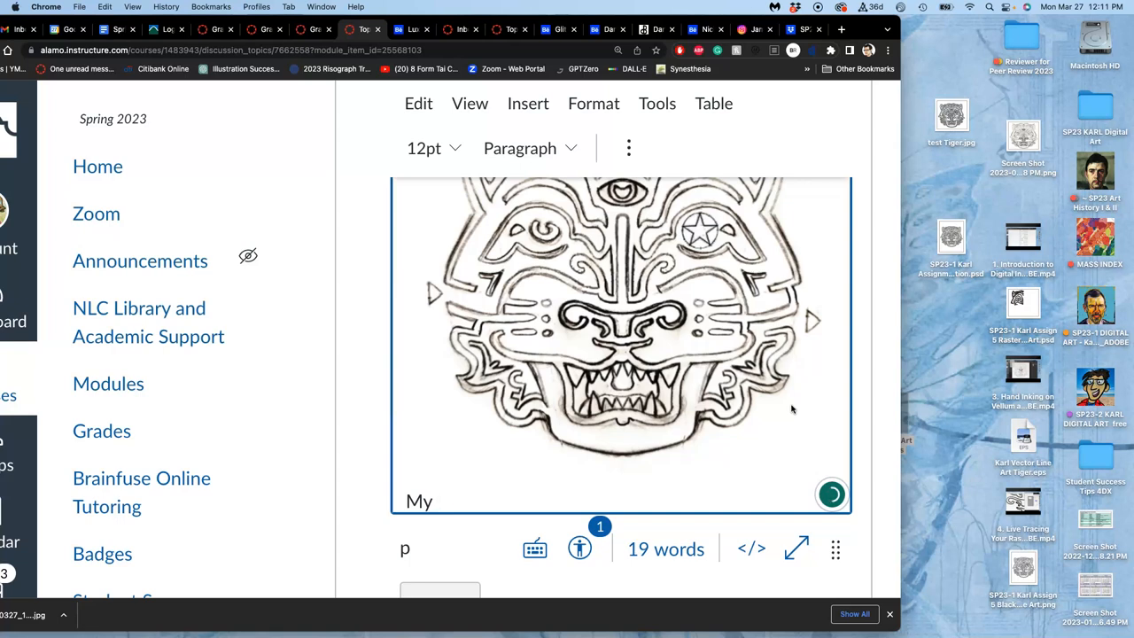
pyautogui.write('Final Black Vect')
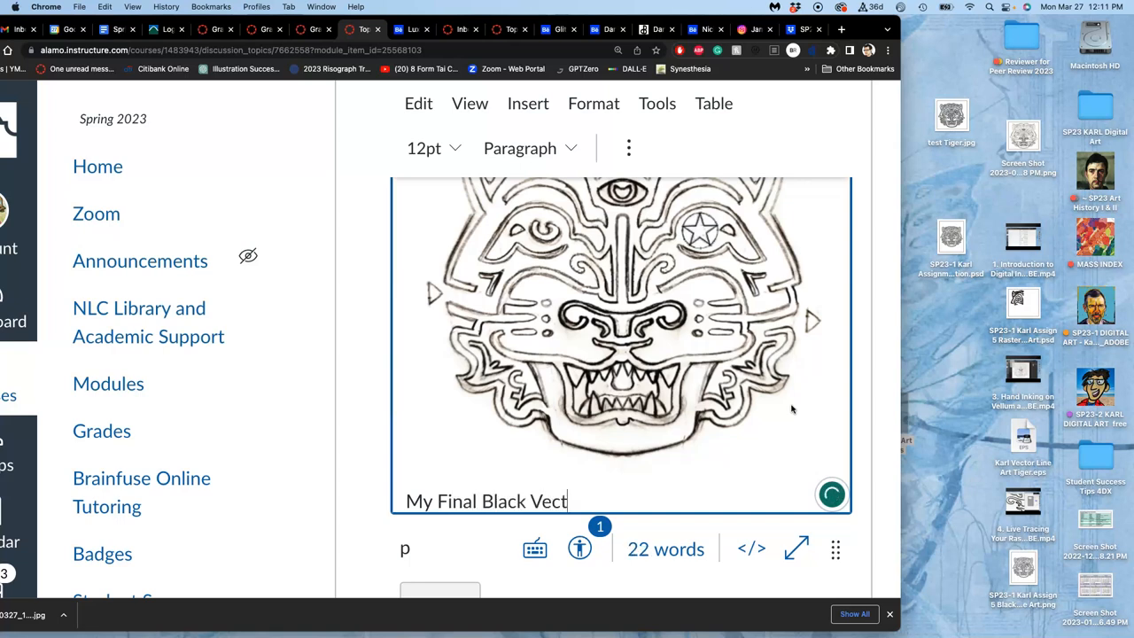
pyautogui.write('or Line')
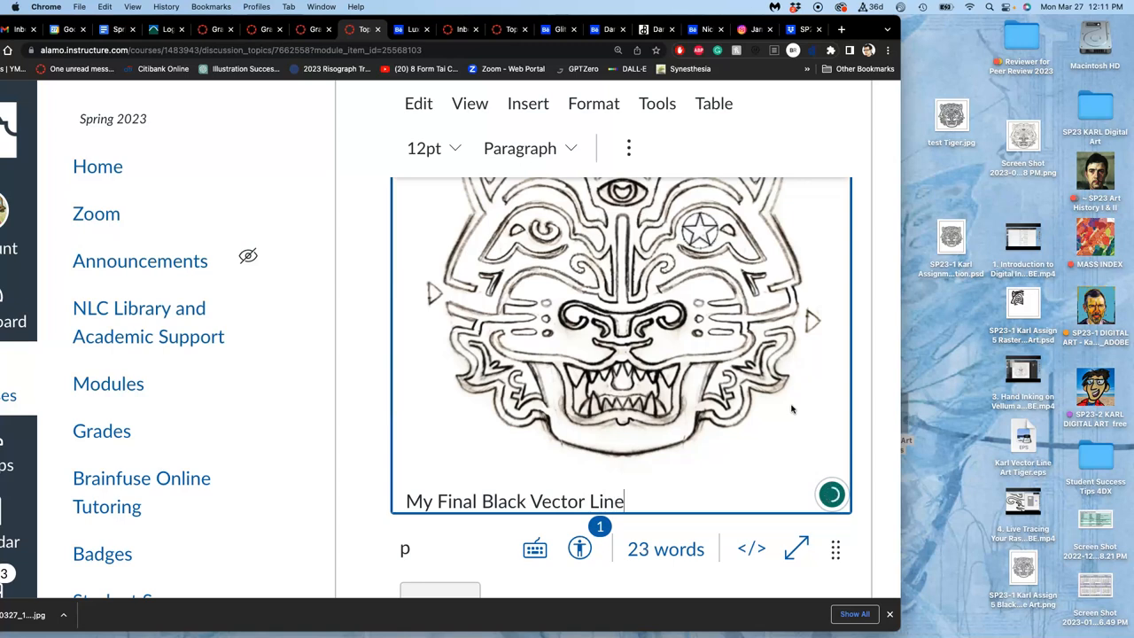
pyautogui.write('Art:')
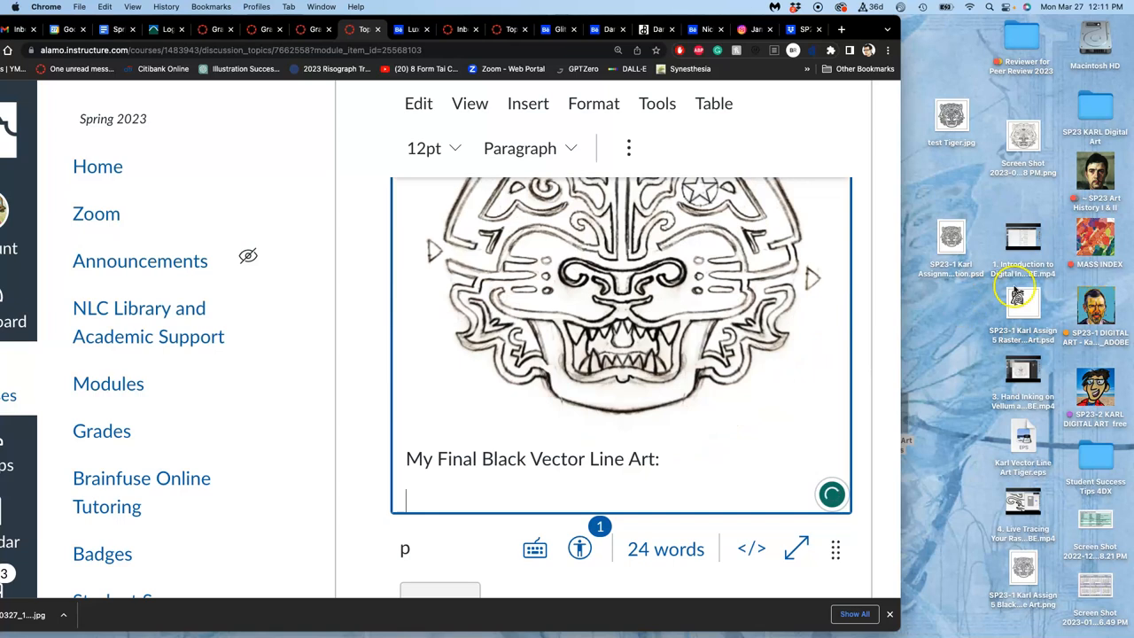
pyautogui.moveTo(963, 335)
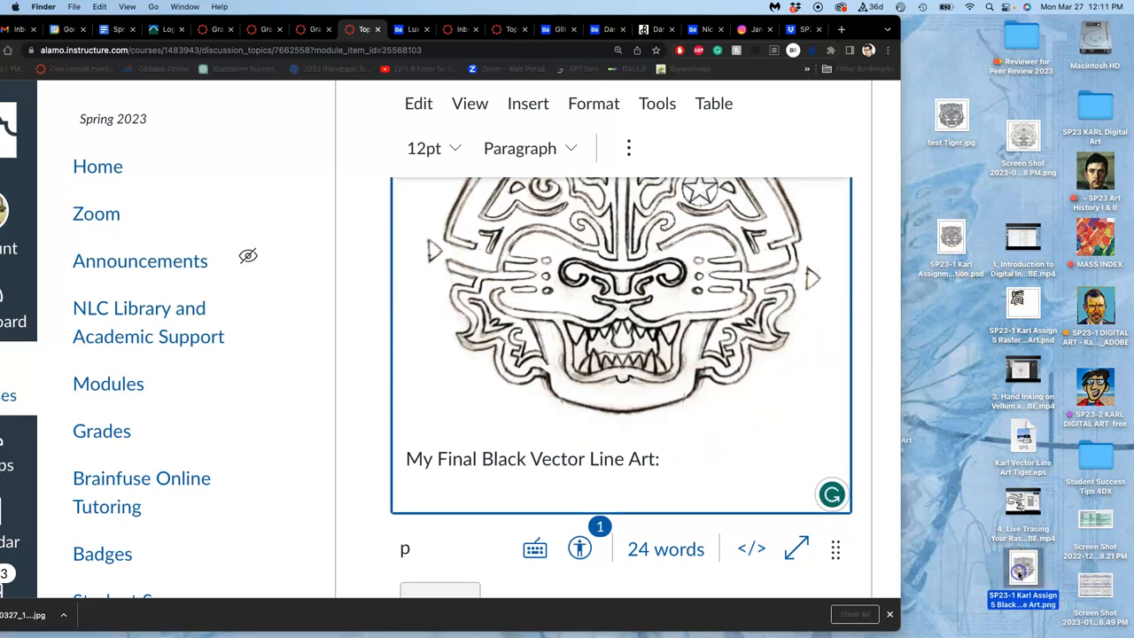
# Upload the black vector tiger line-art PNG from the computer into the reply beneath the caption.
pyautogui.rightClick(1023, 572)
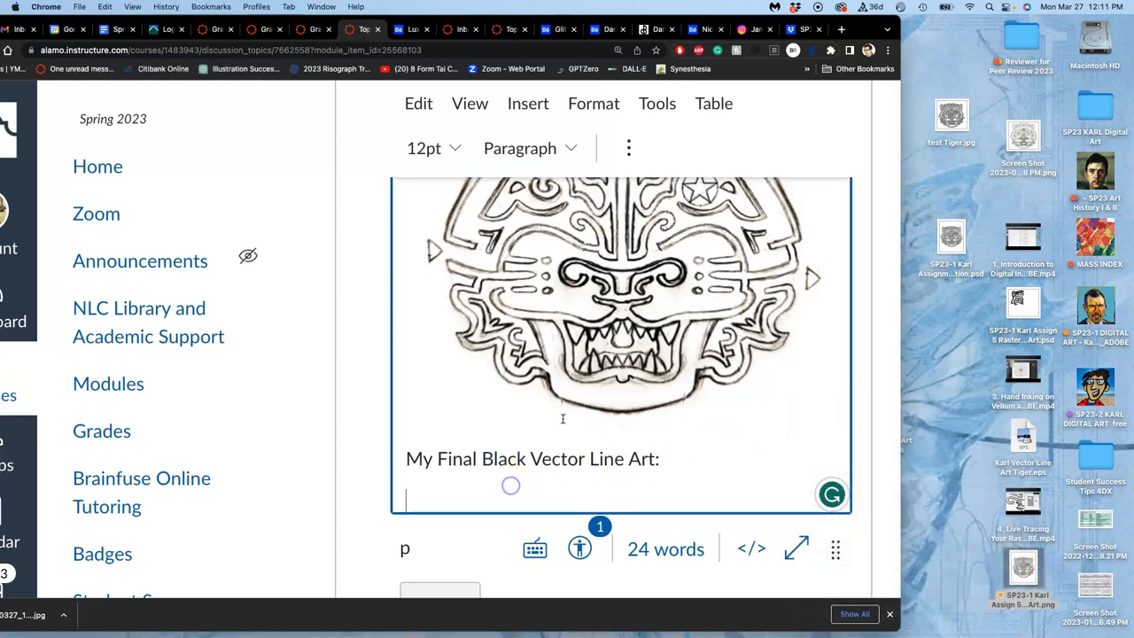
pyautogui.click(628, 148)
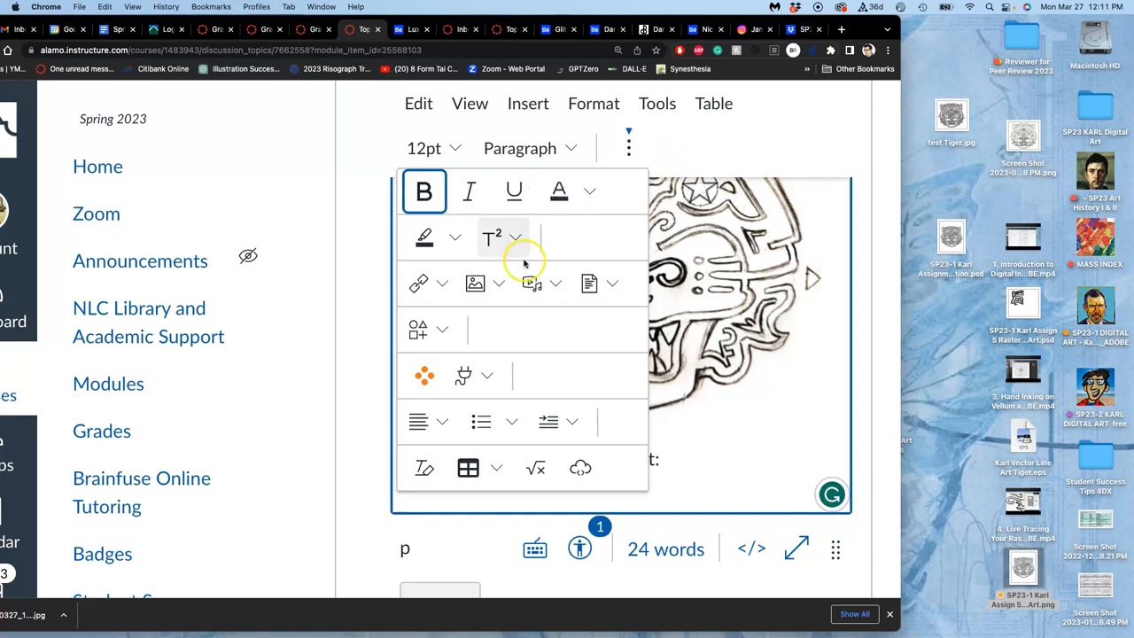
pyautogui.click(475, 283)
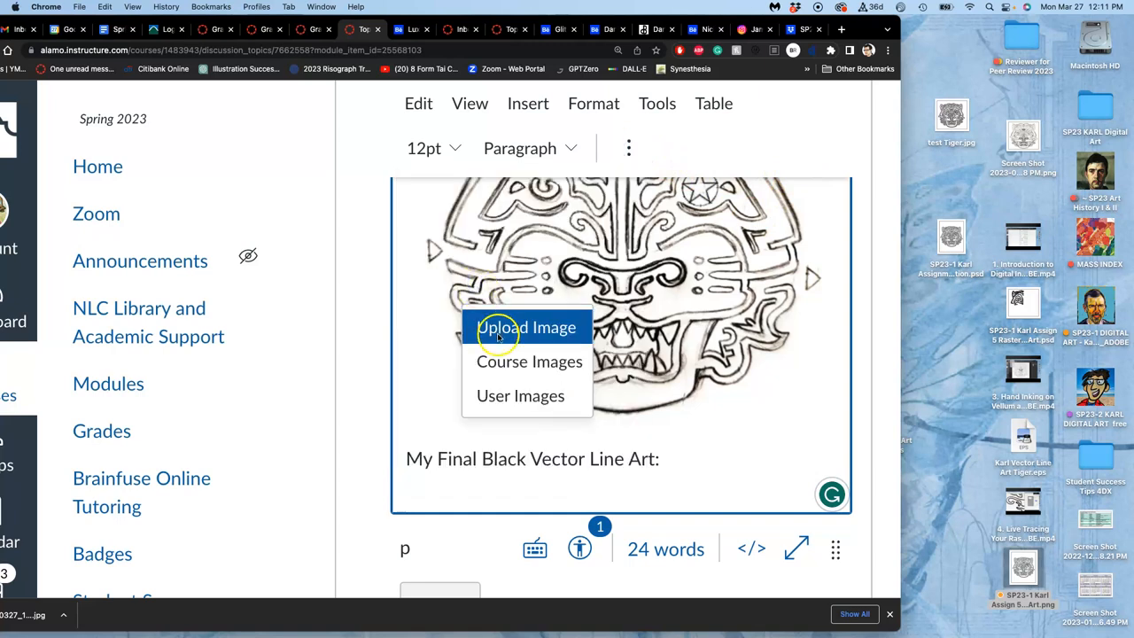
pyautogui.click(528, 327)
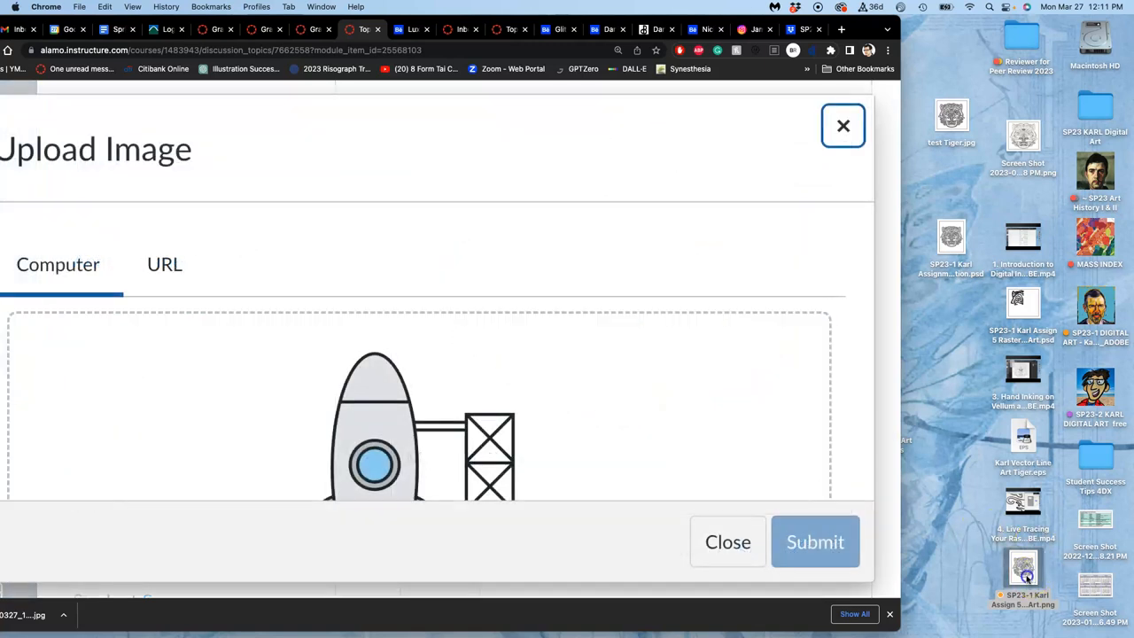
pyautogui.click(727, 541)
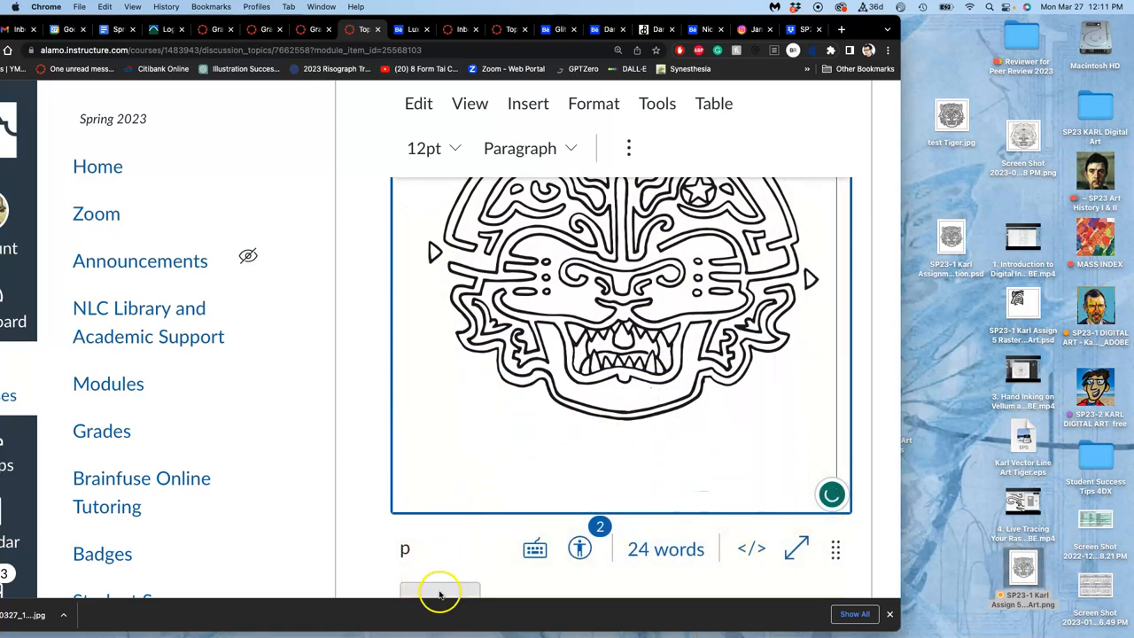
# Scroll through the saved reply to check the captioned line-art tiger below the sketch.
pyautogui.scroll(-3)
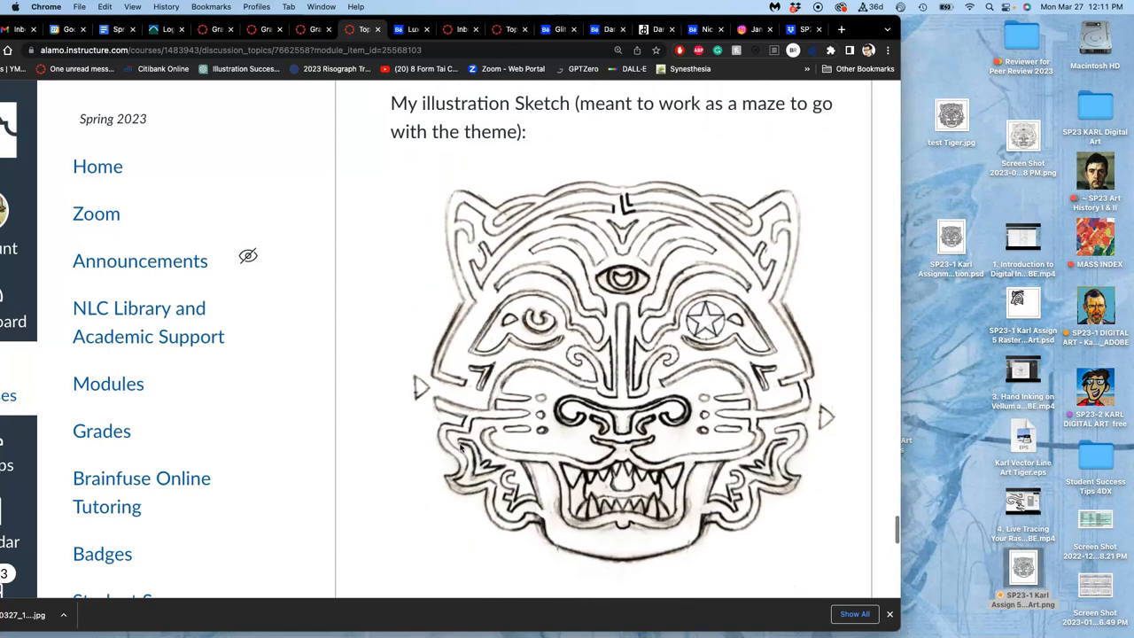
pyautogui.scroll(-3)
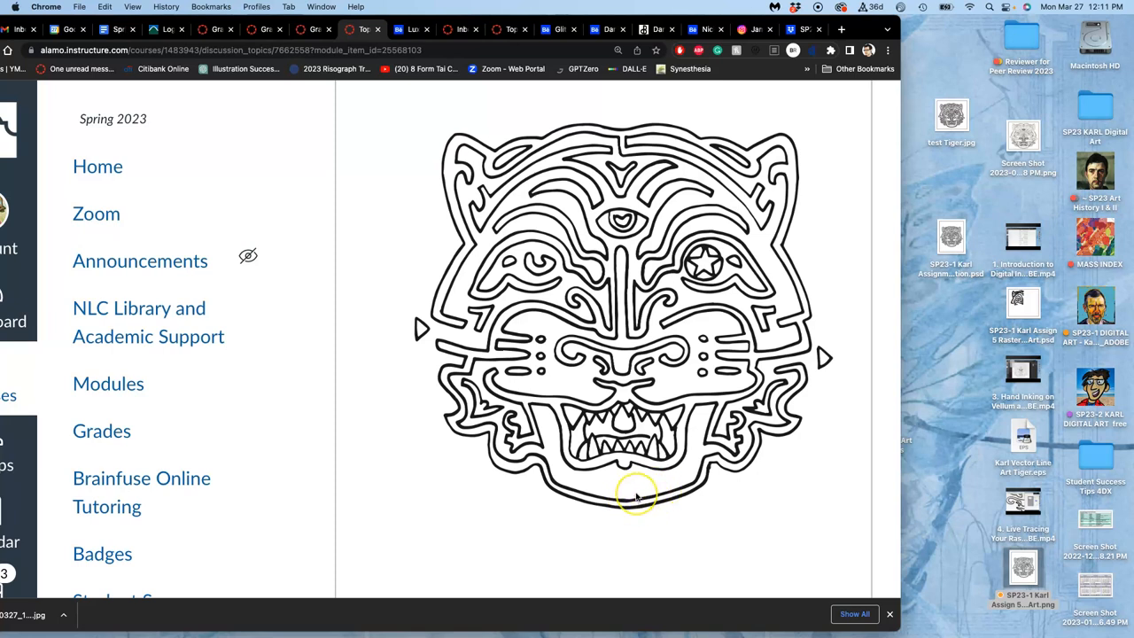
pyautogui.scroll(-3)
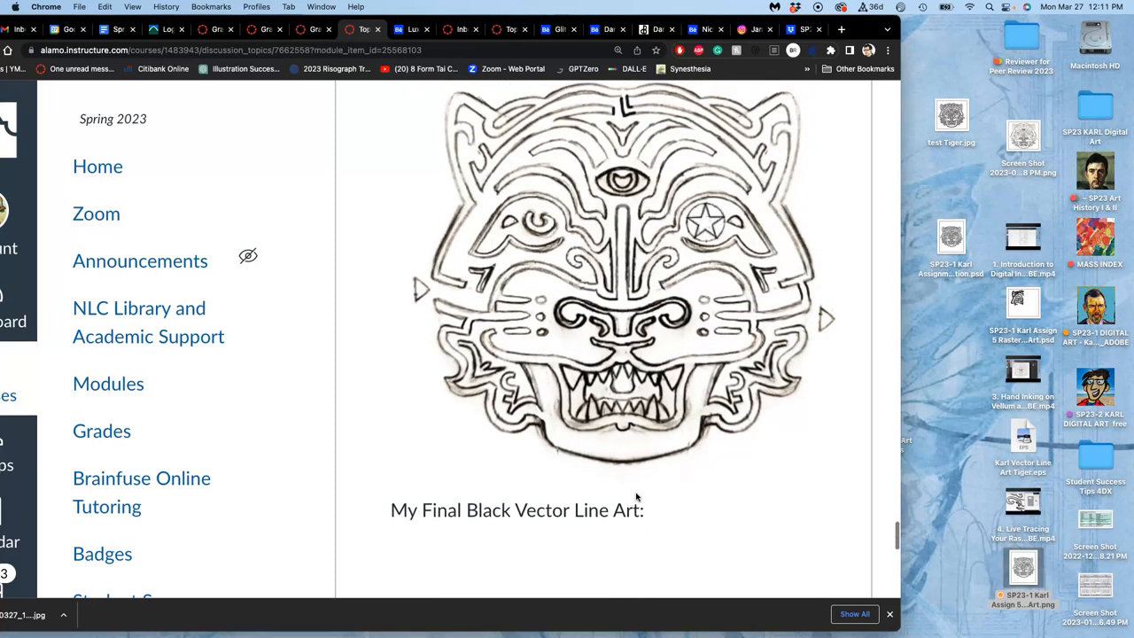